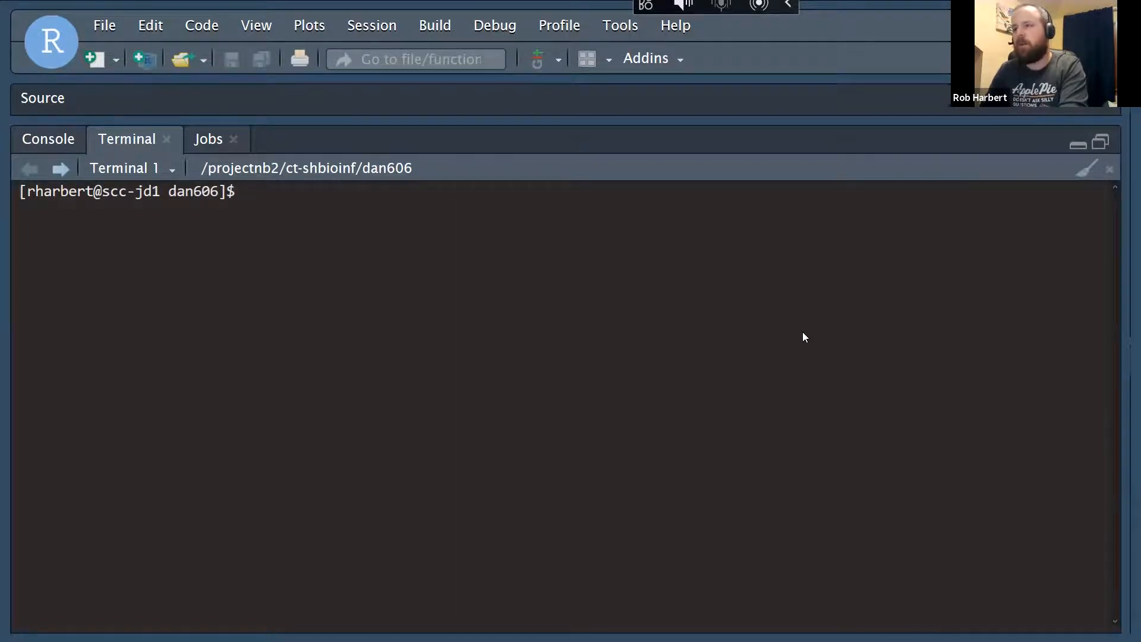
List the contents of the nyctaxi folder and scroll through the file listing
{"action": "type", "text": "ls"}
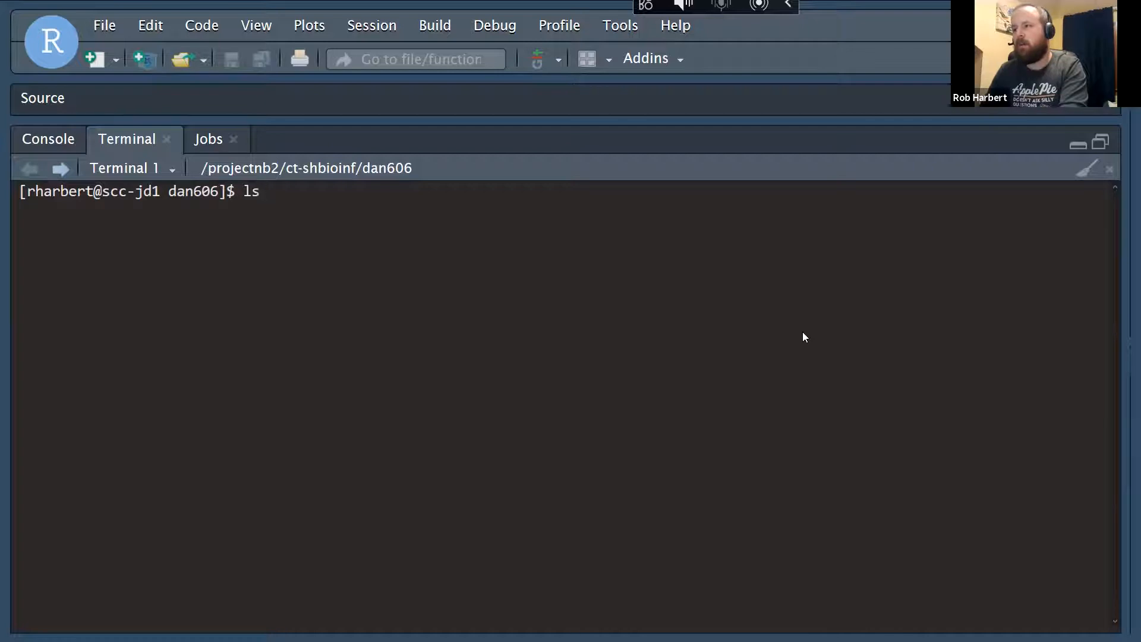
{"action": "type", "text": "nyctaxi/"}
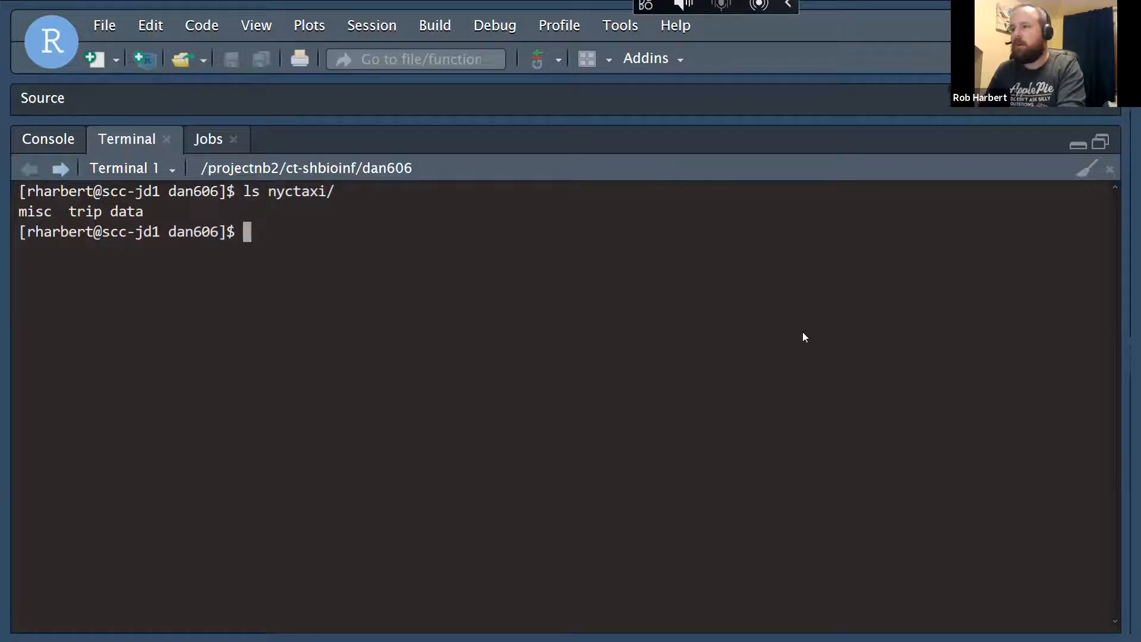
{"action": "type", "text": "ls ny"}
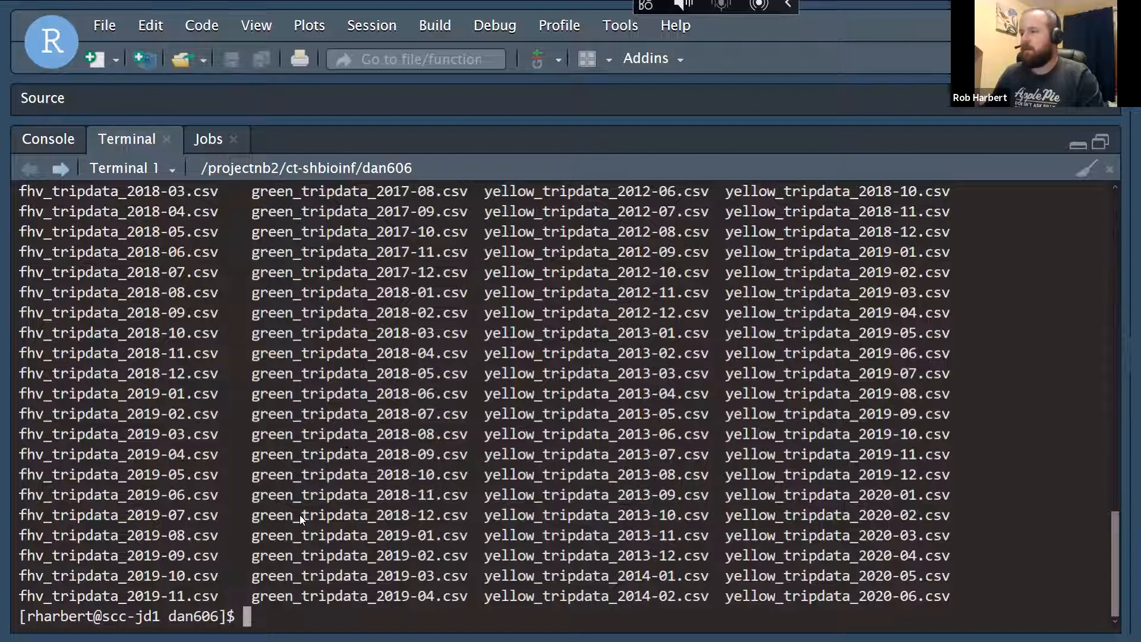
{"action": "scroll", "scroll_direction": "down", "scroll_amount": 3}
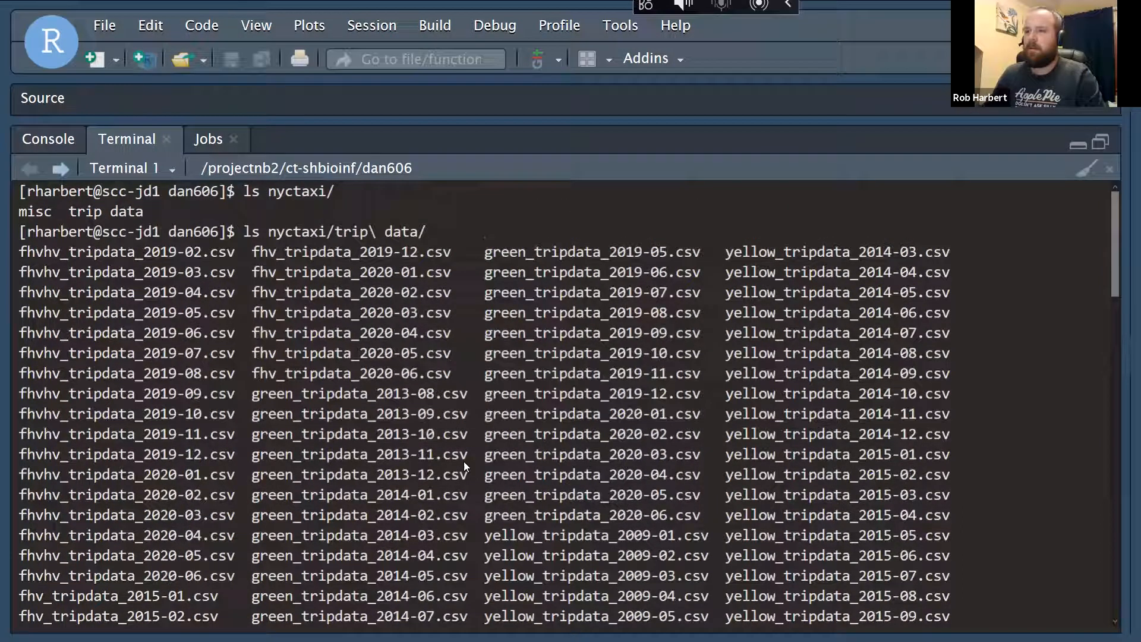
{"action": "mouse_move", "coordinate": [29, 256]}
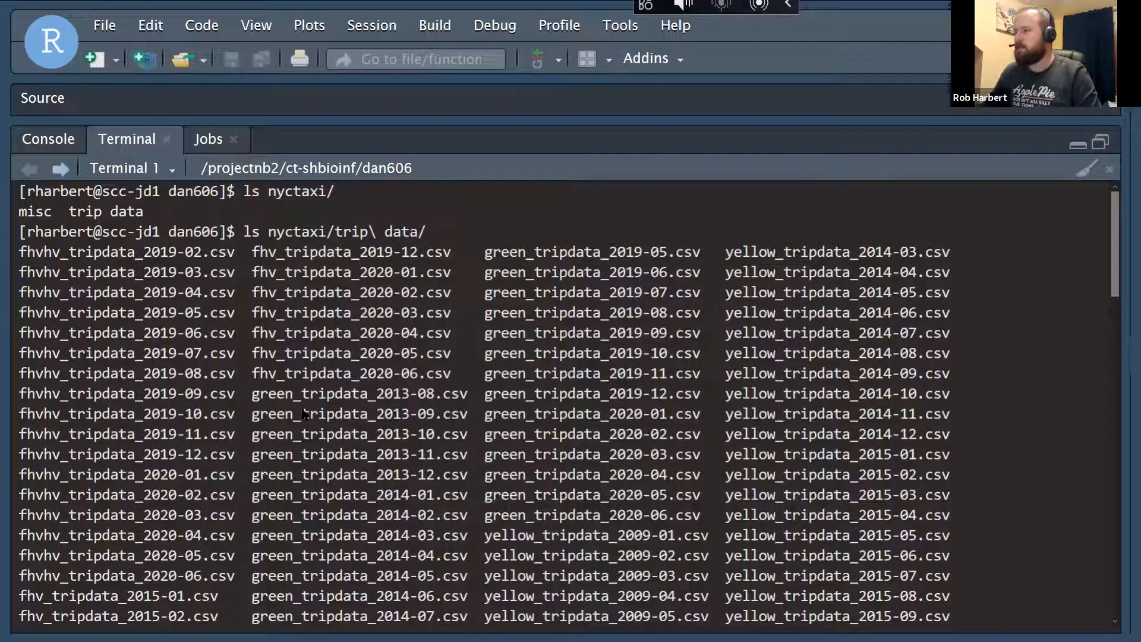
{"action": "scroll", "scroll_direction": "down", "scroll_amount": 3}
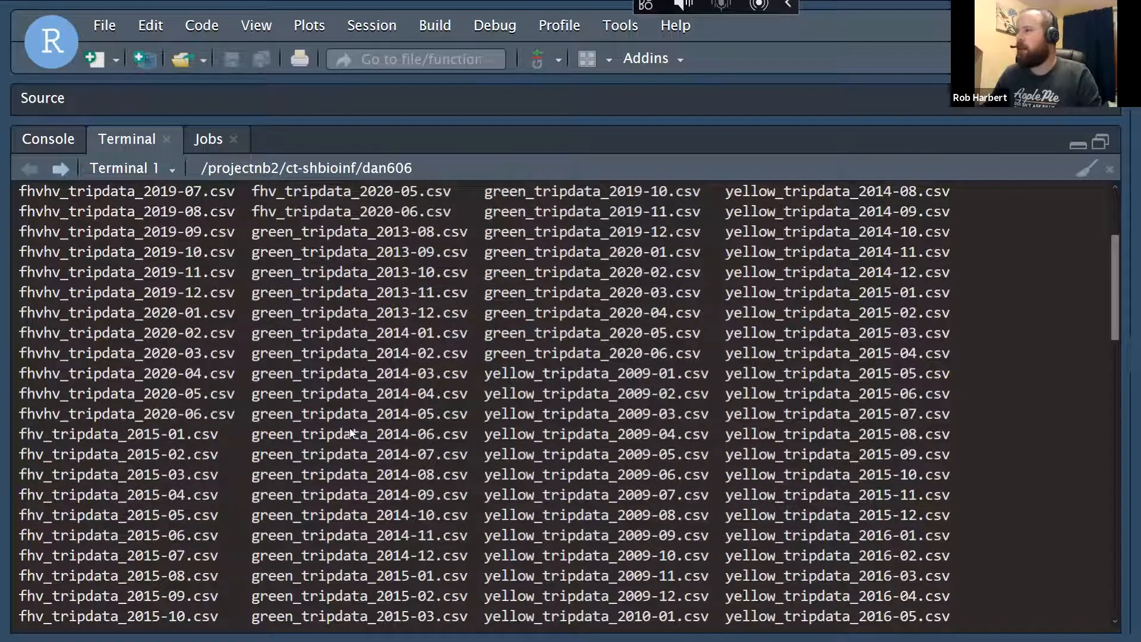
{"action": "scroll", "scroll_direction": "down", "scroll_amount": 3}
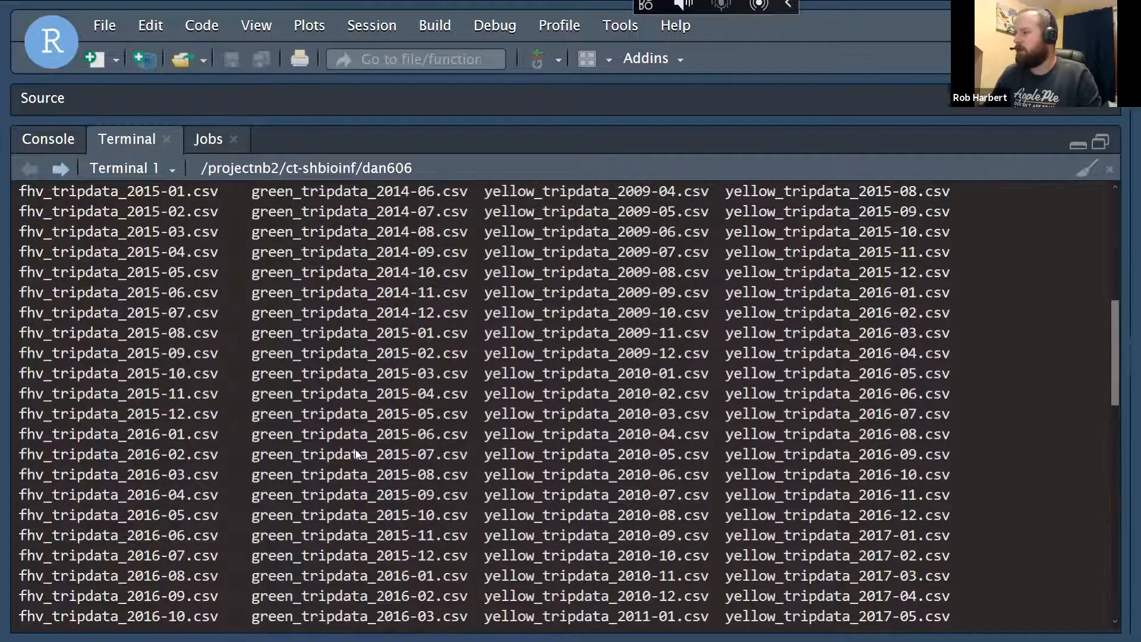
{"action": "scroll", "scroll_direction": "down", "scroll_amount": 3}
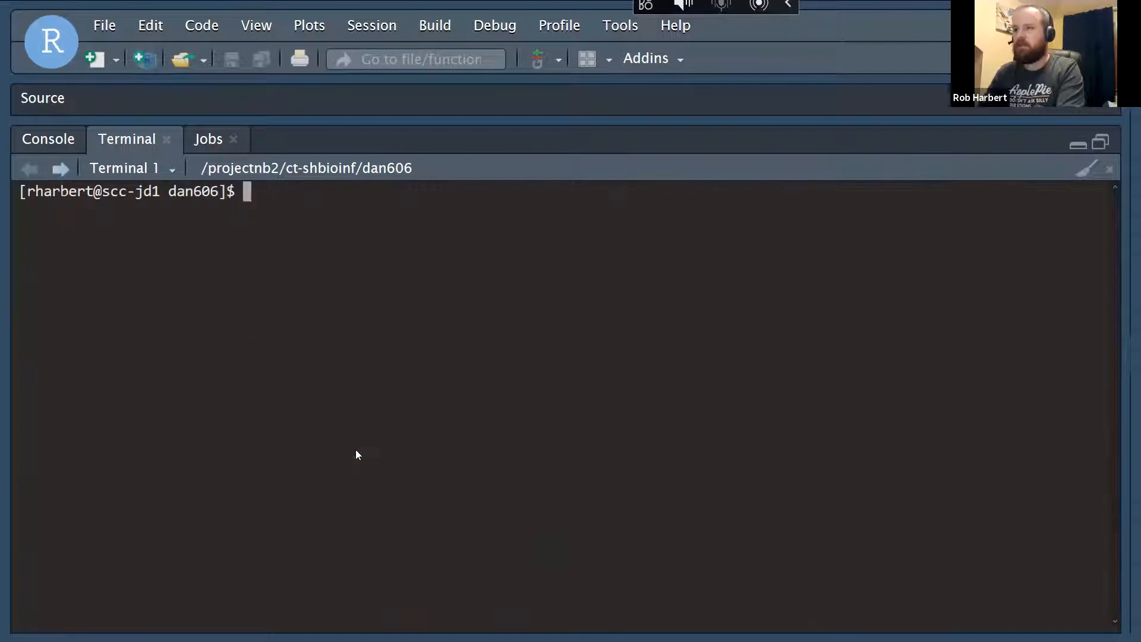
Measure the nyctaxi/trip data folder with du -sh (297G) and begin launching spark-shell
{"action": "type", "text": "d"}
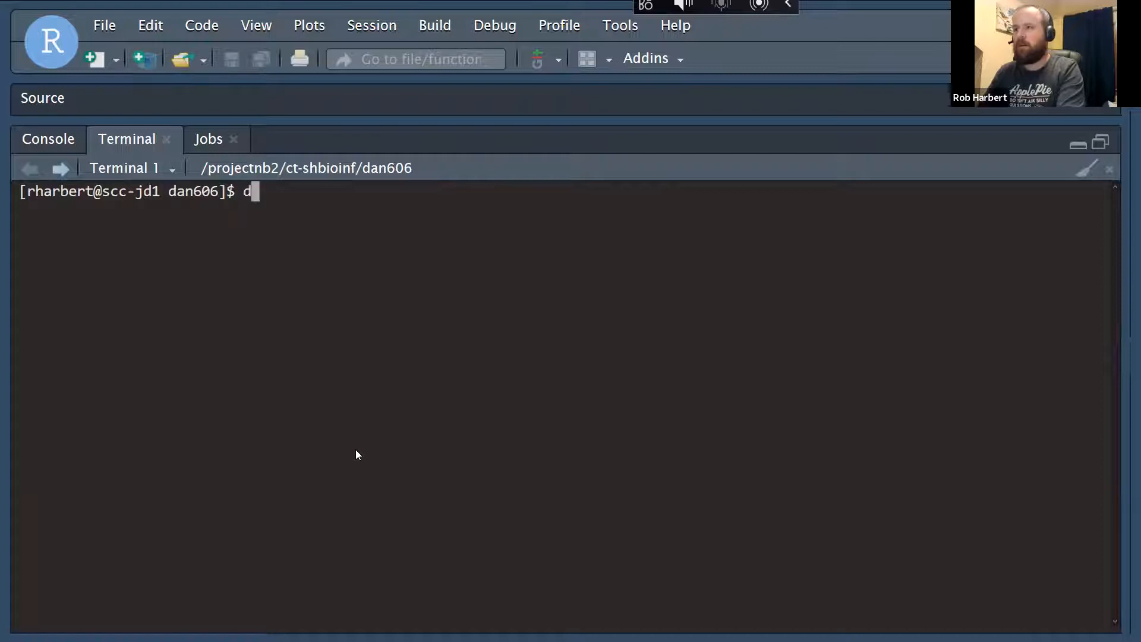
{"action": "type", "text": "u"}
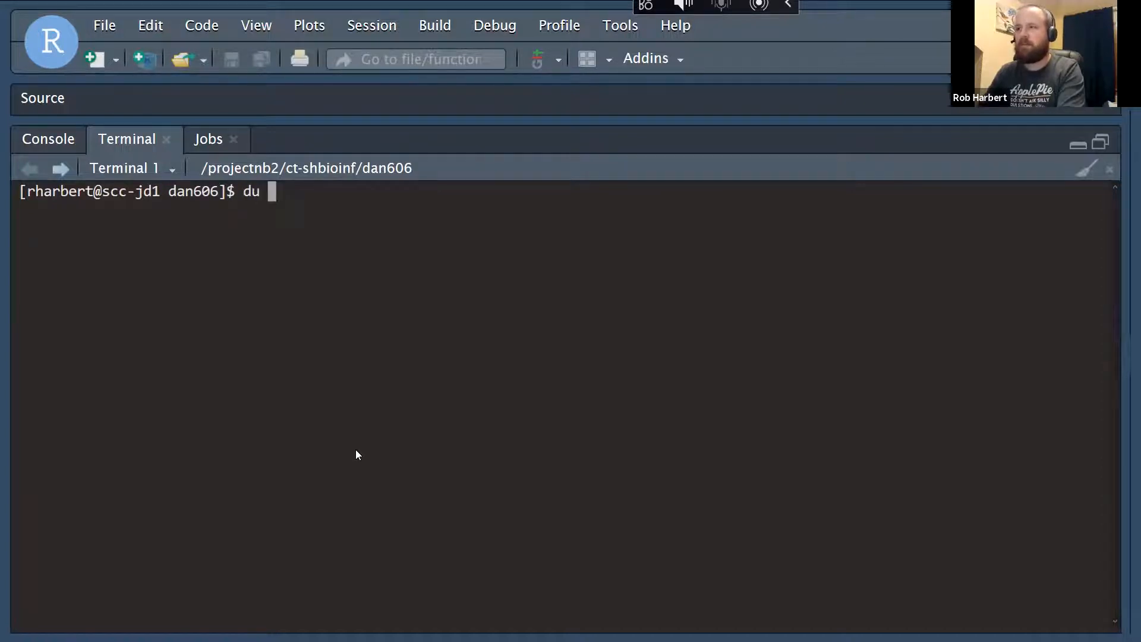
{"action": "type", "text": "-sh nyctaxi/"}
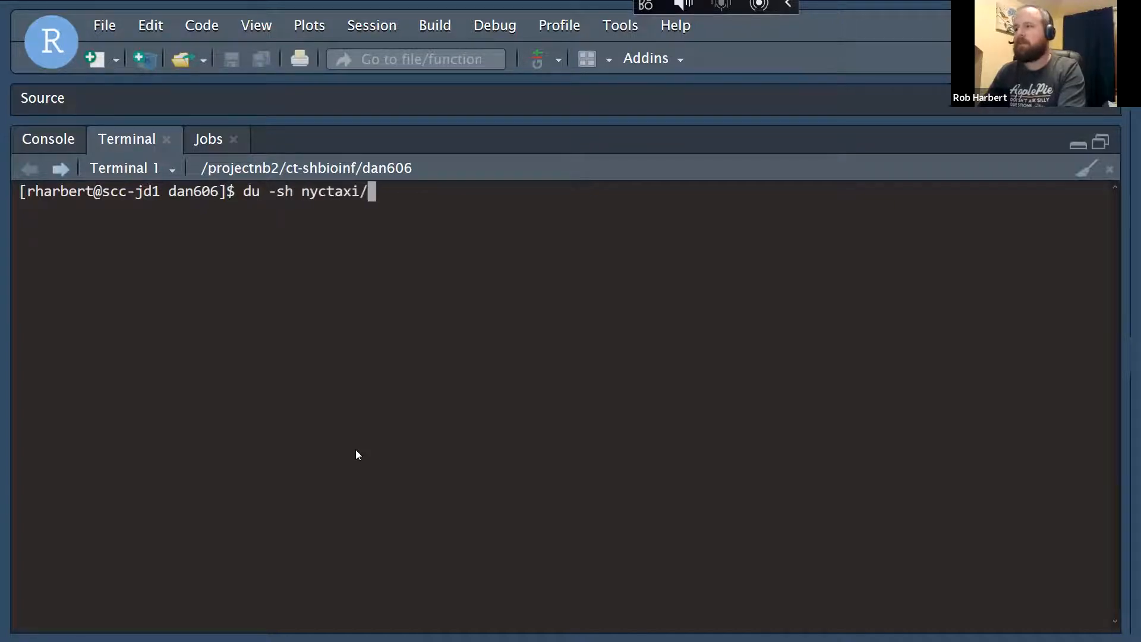
{"action": "type", "text": "tr"}
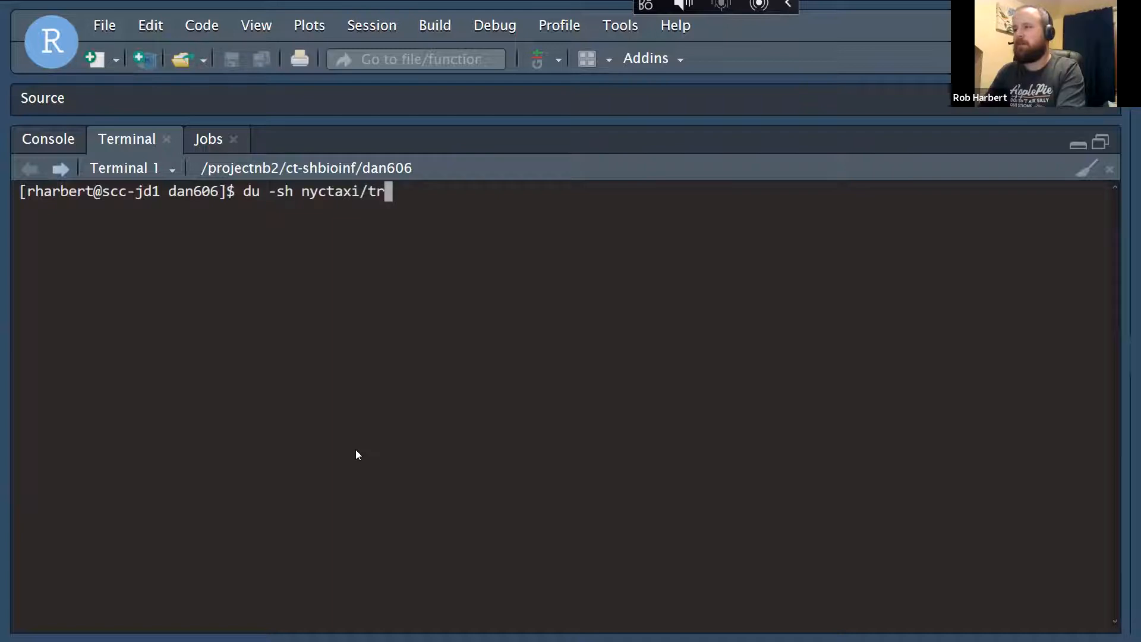
{"action": "type", "text": "ip\\ data/"}
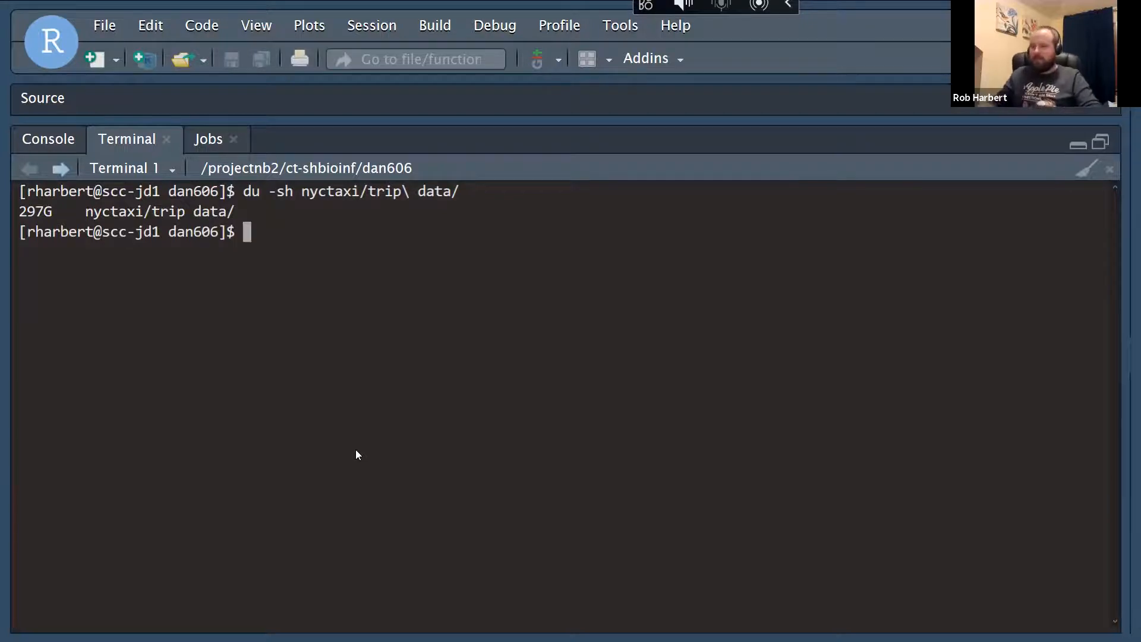
{"action": "type", "text": "spark-shell"}
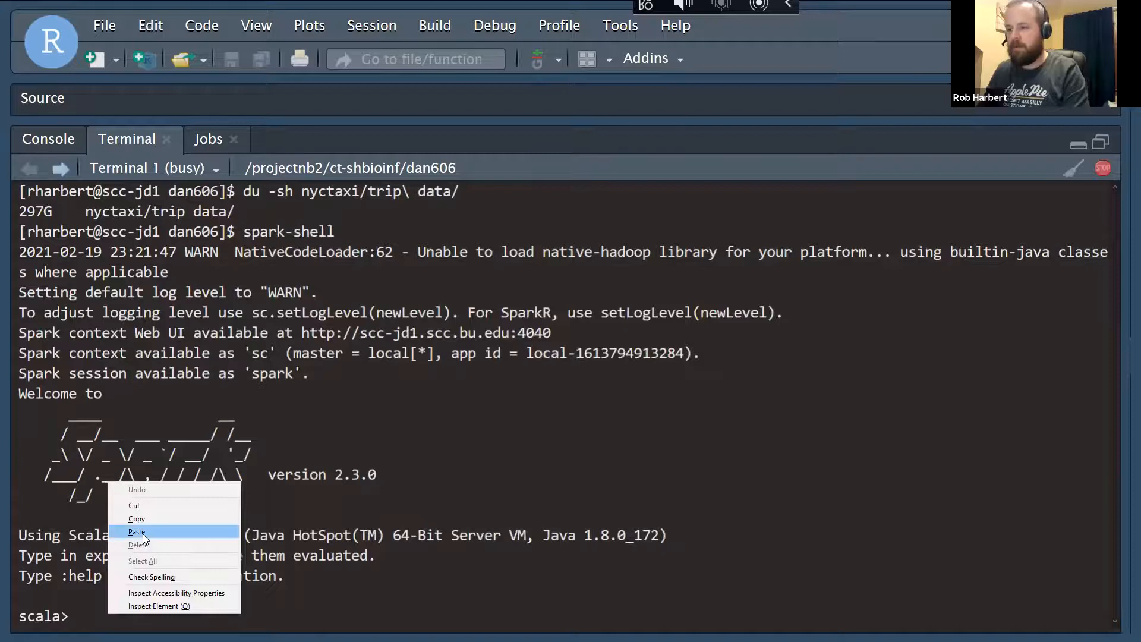
Paste the copied text into the Spark shell, leaving a clean scala> prompt
{"action": "left_click", "coordinate": [136, 531]}
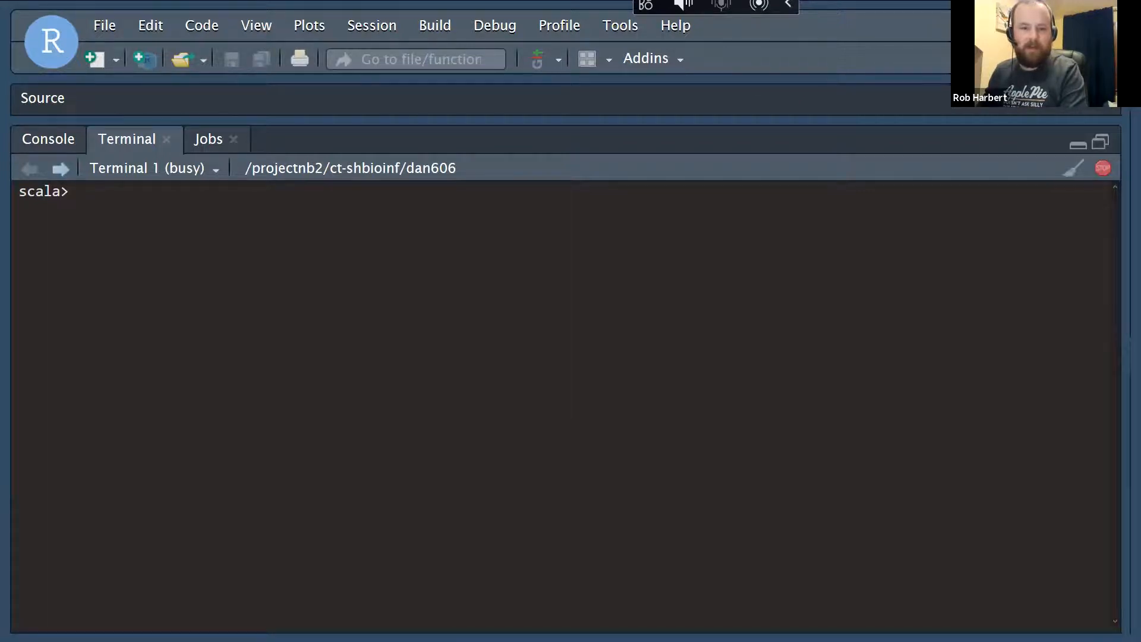
Enter the taxidata CSV load with header true from nyctaxi/trip\ data/*, getting an escape error
{"action": "type", "text": "val ta"}
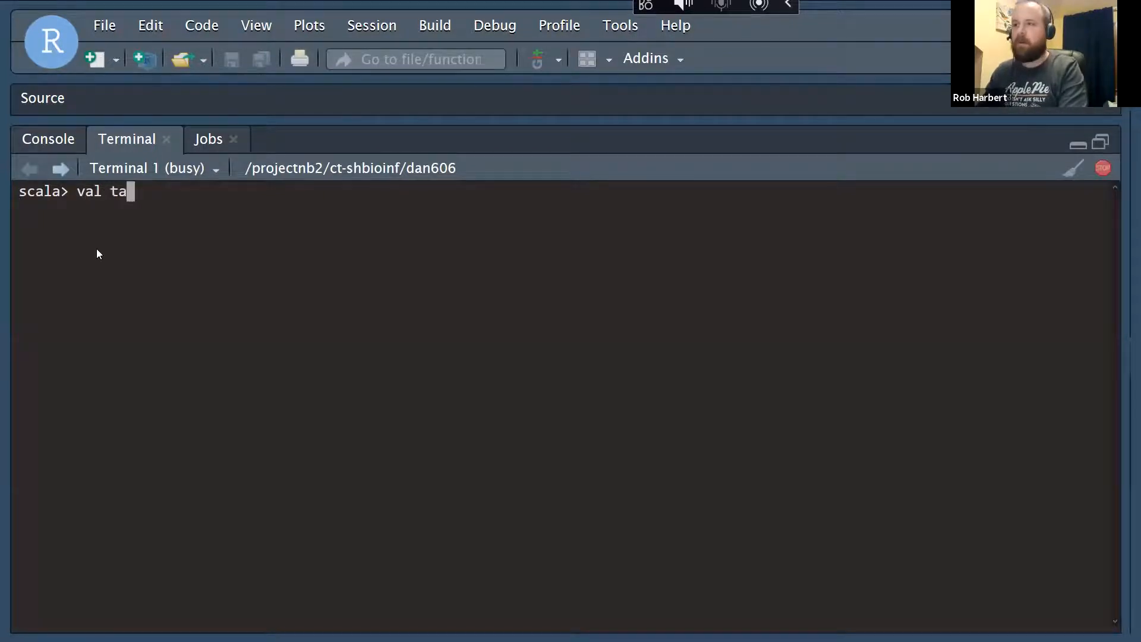
{"action": "type", "text": "xidata"}
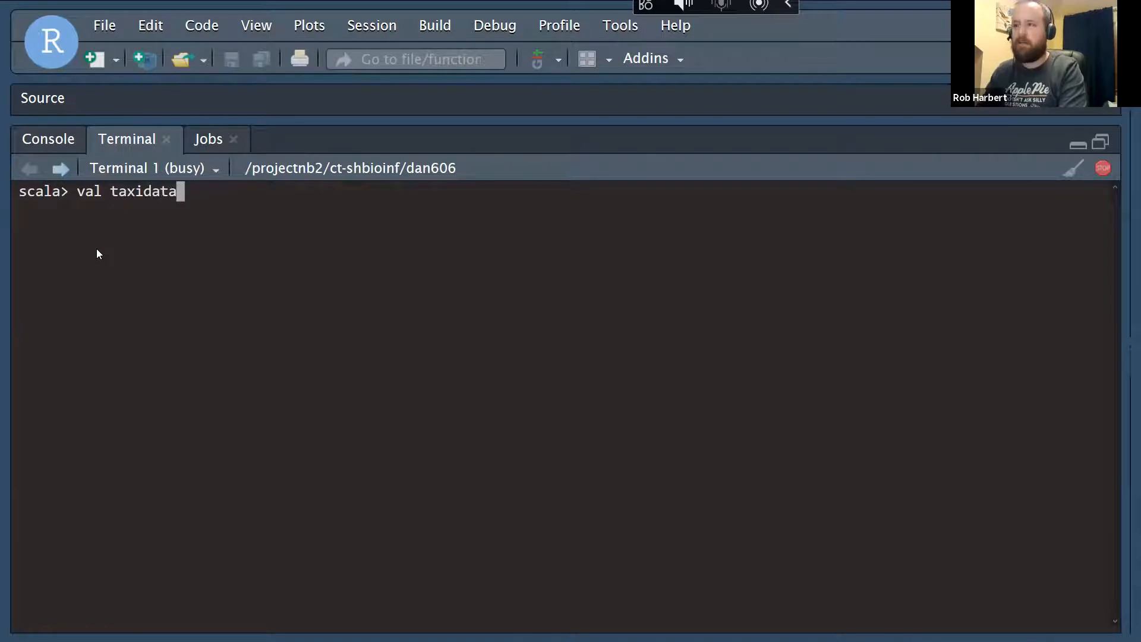
{"action": "type", "text": "="}
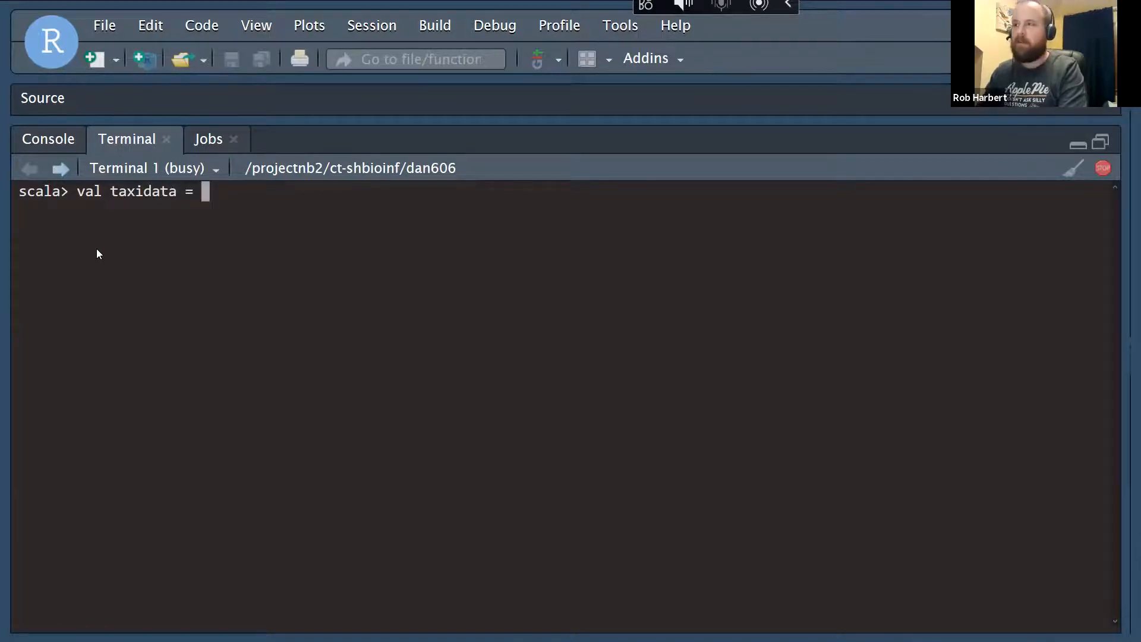
{"action": "type", "text": "r"}
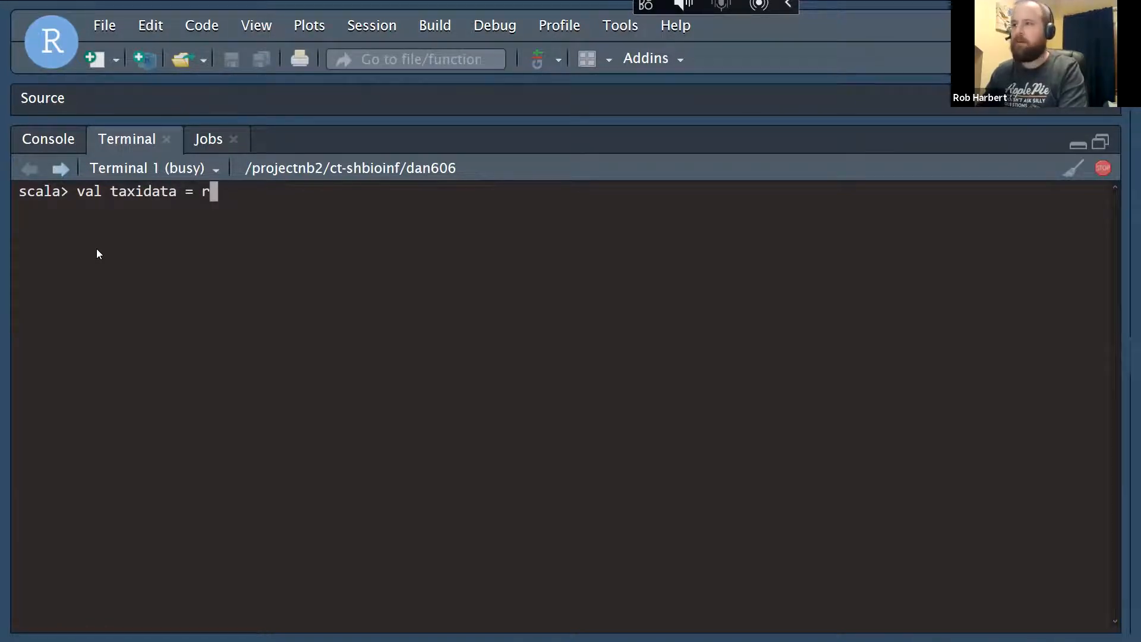
{"action": "type", "text": "spark.read"}
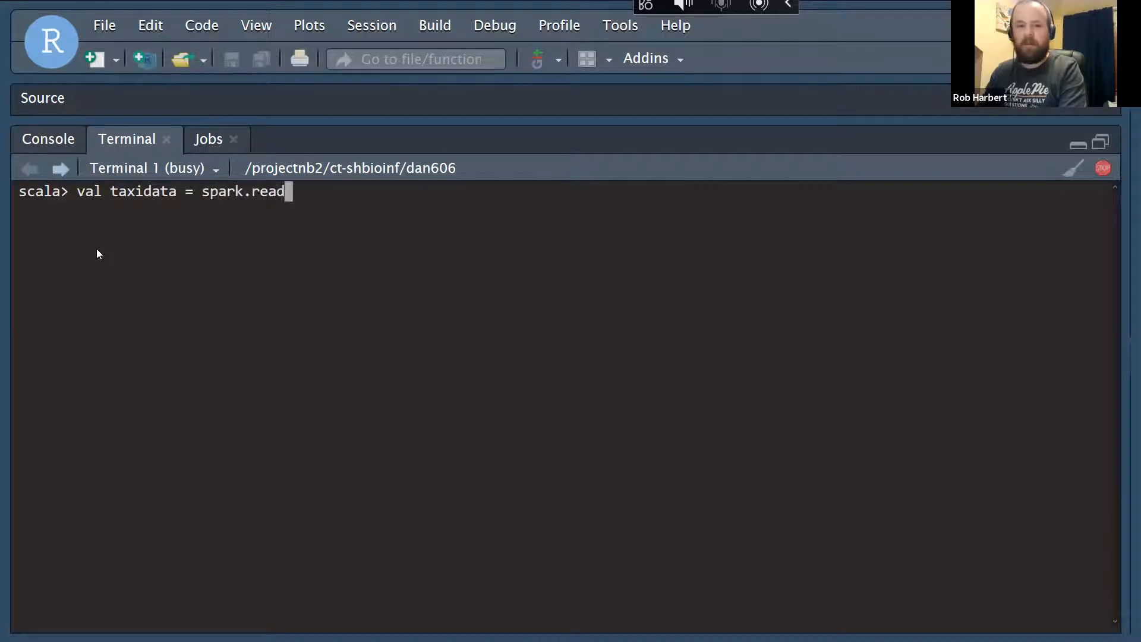
{"action": "type", "text": ".form("}
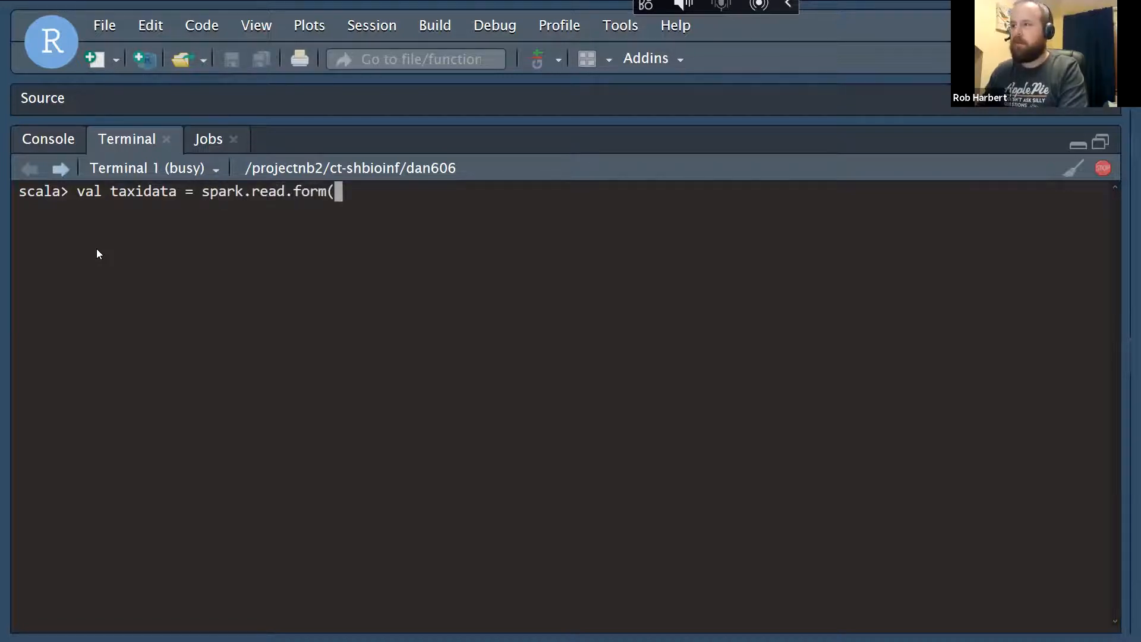
{"action": "type", "text": "at"}
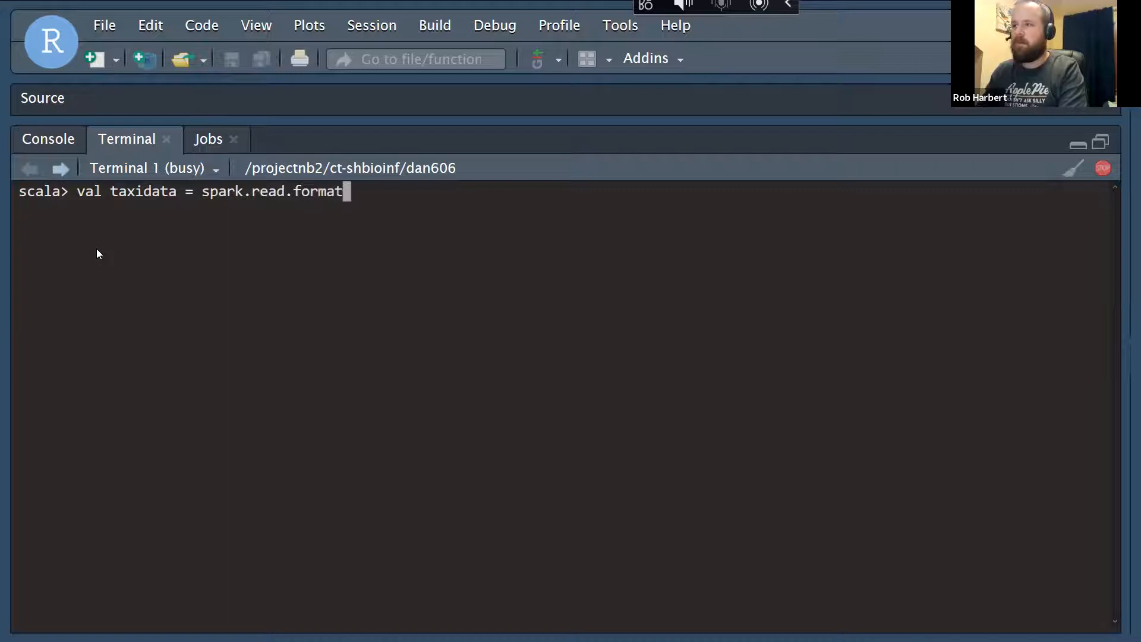
{"action": "type", "text": "('csv"}
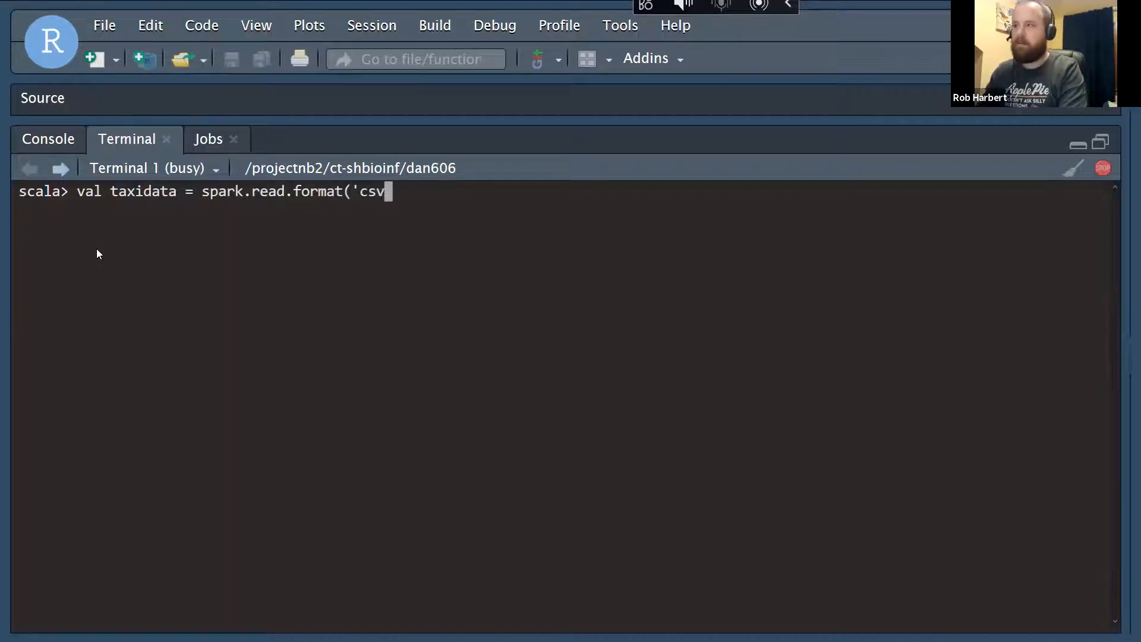
{"action": "key", "text": "backspace"}
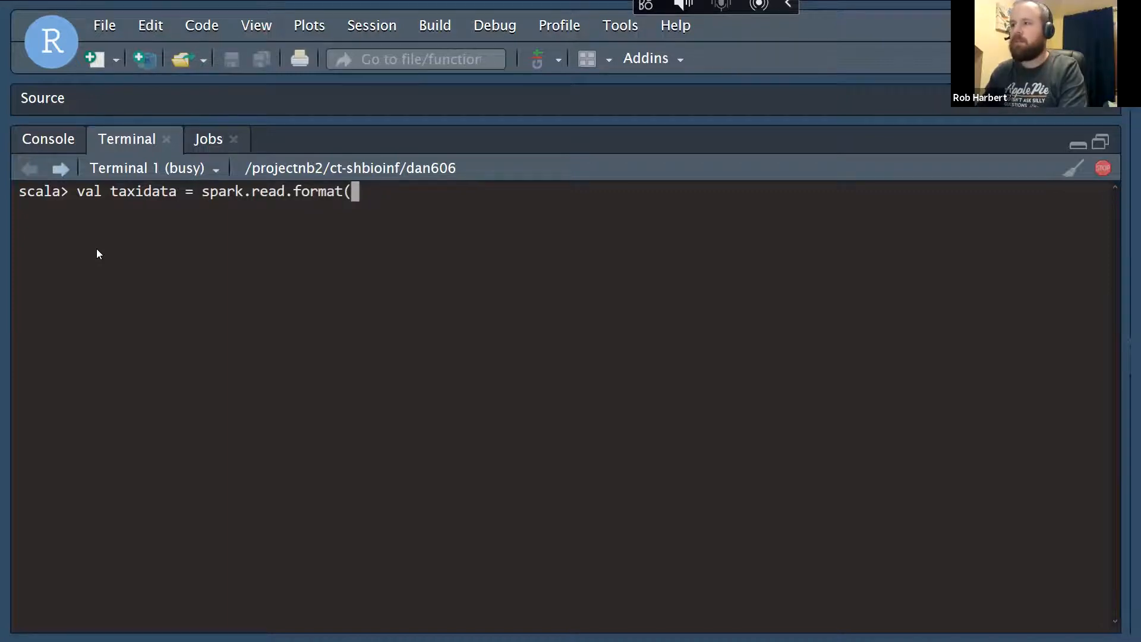
{"action": "type", "text": "\"cv"}
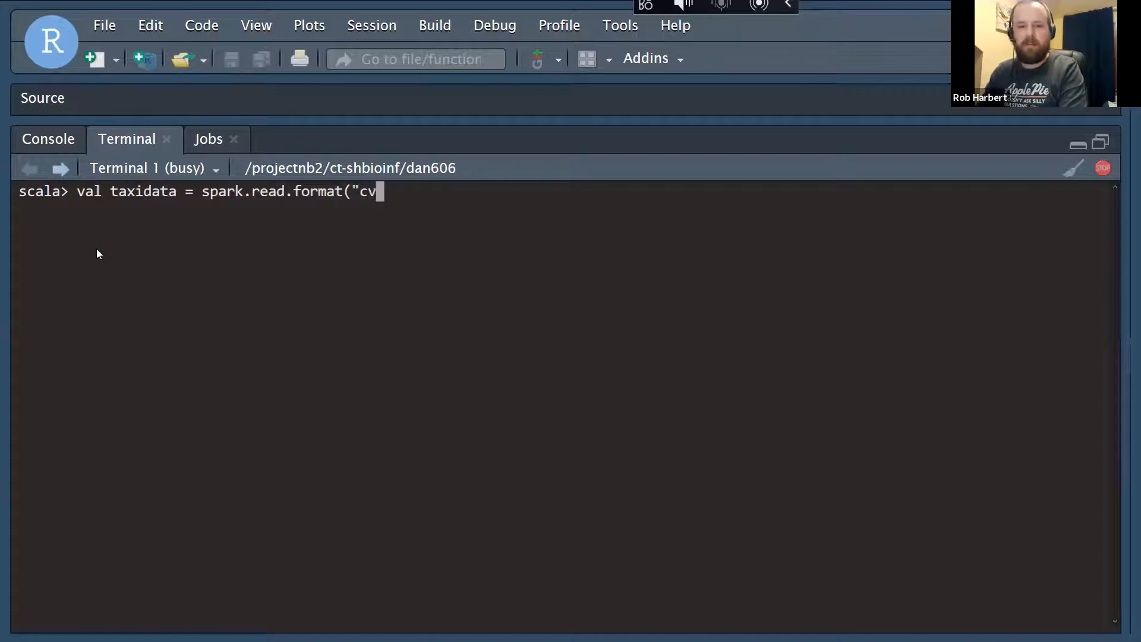
{"action": "type", "text": "s"}
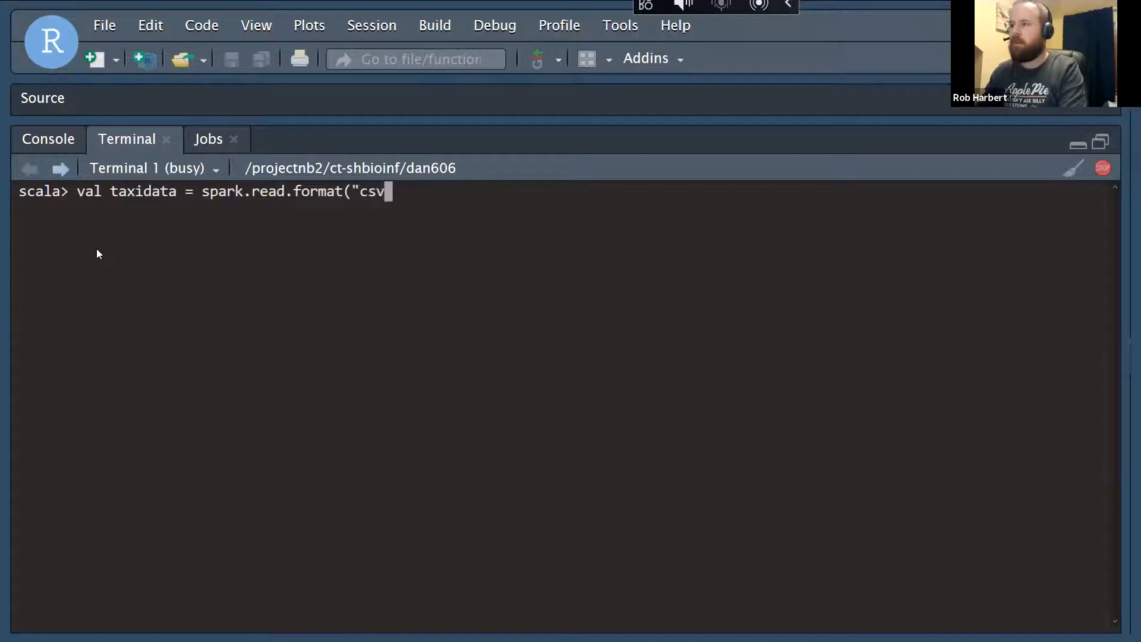
{"action": "type", "text": "\")"}
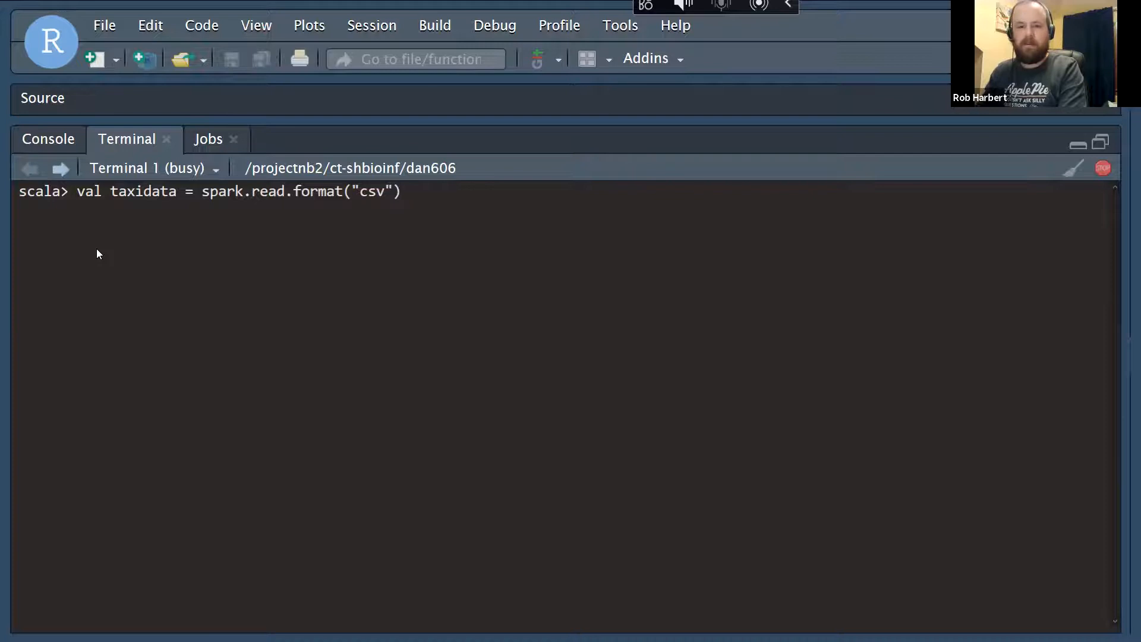
{"action": "type", "text": ".option("}
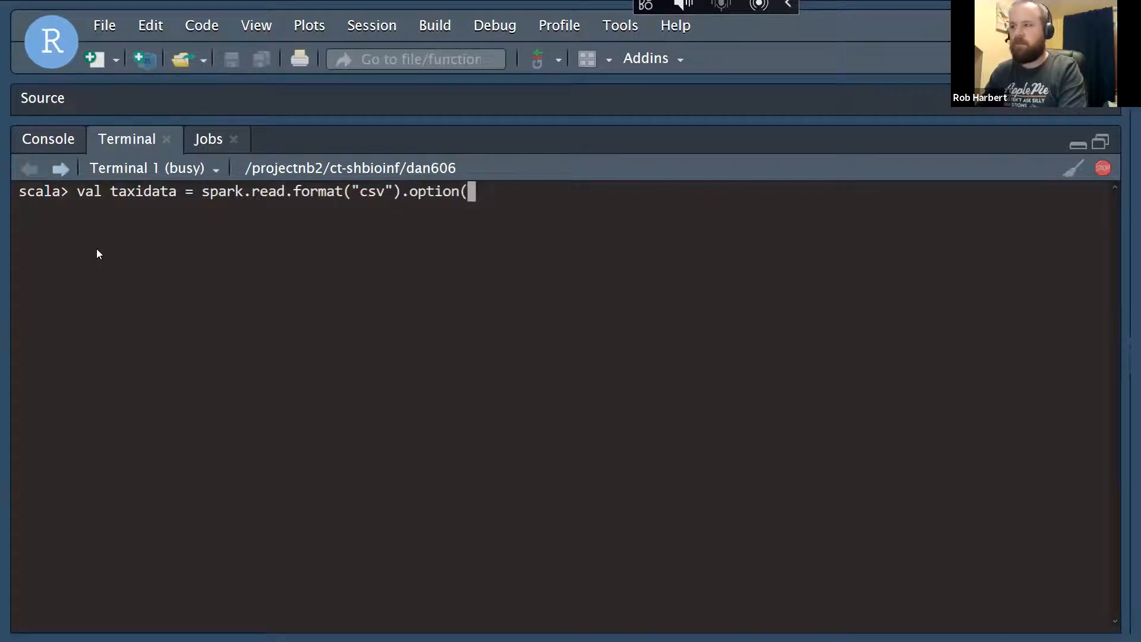
{"action": "type", "text": "\""}
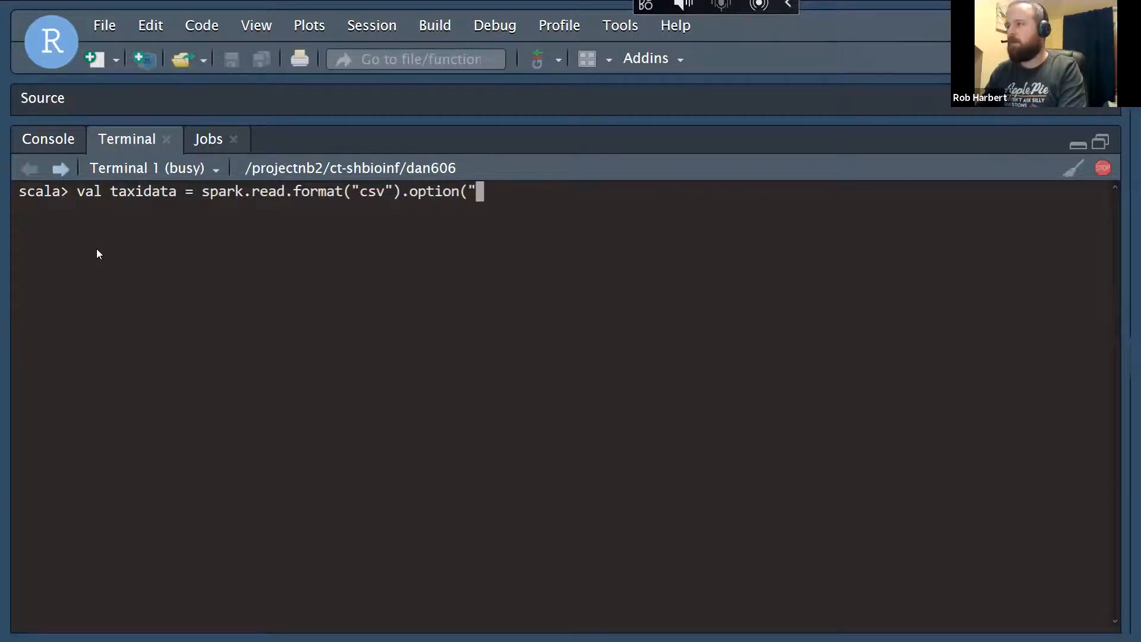
{"action": "type", "text": "heade"}
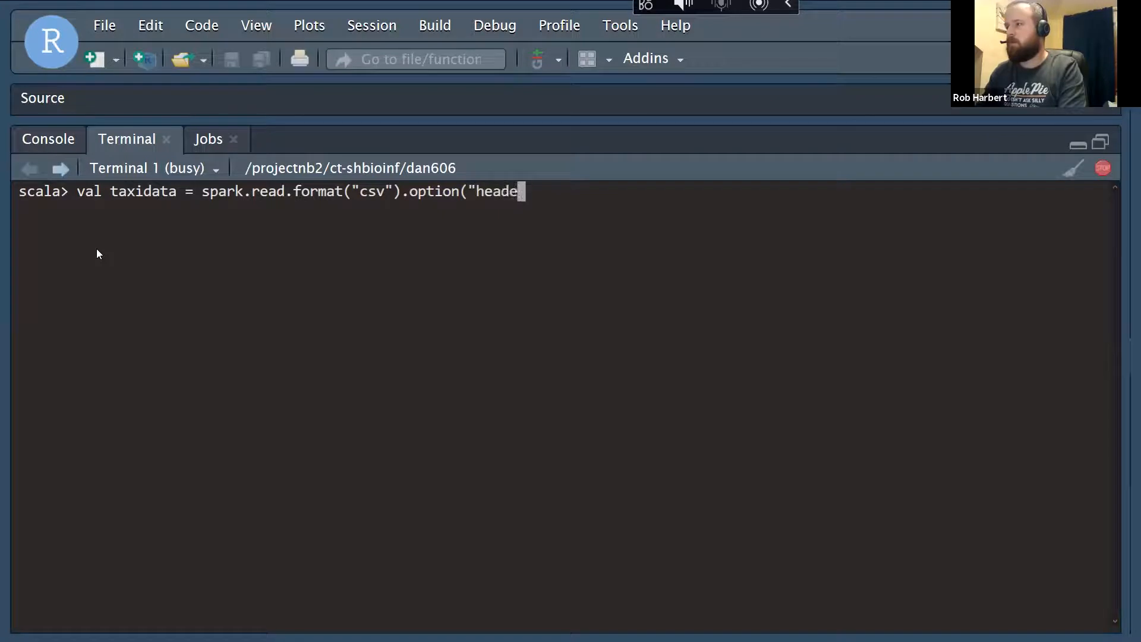
{"action": "type", "text": "r"}
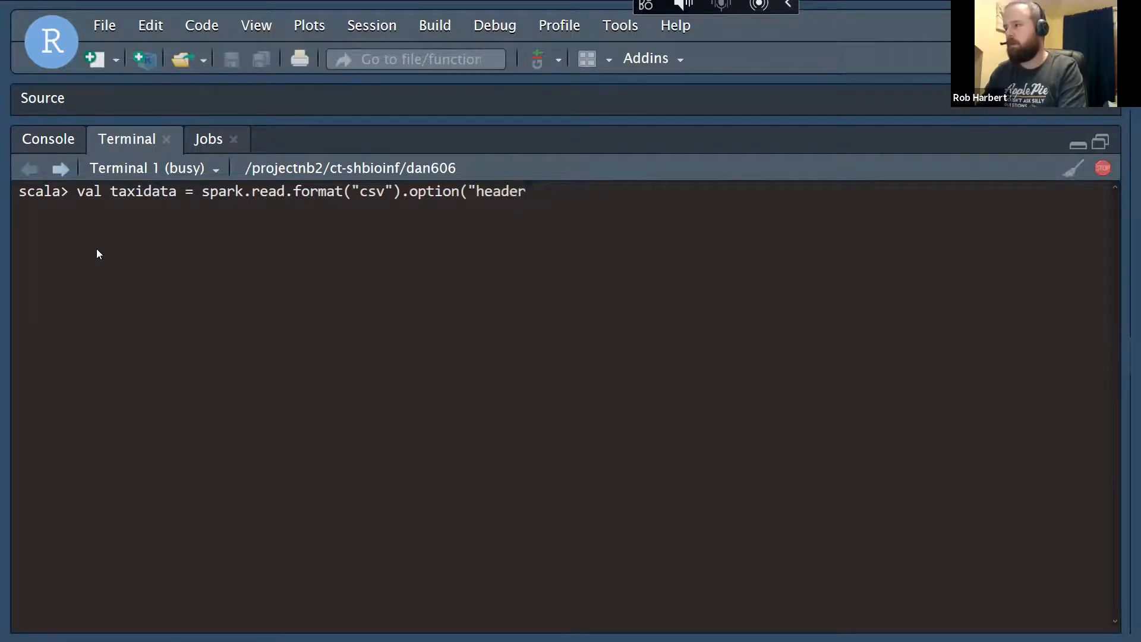
{"action": "type", "text": ","}
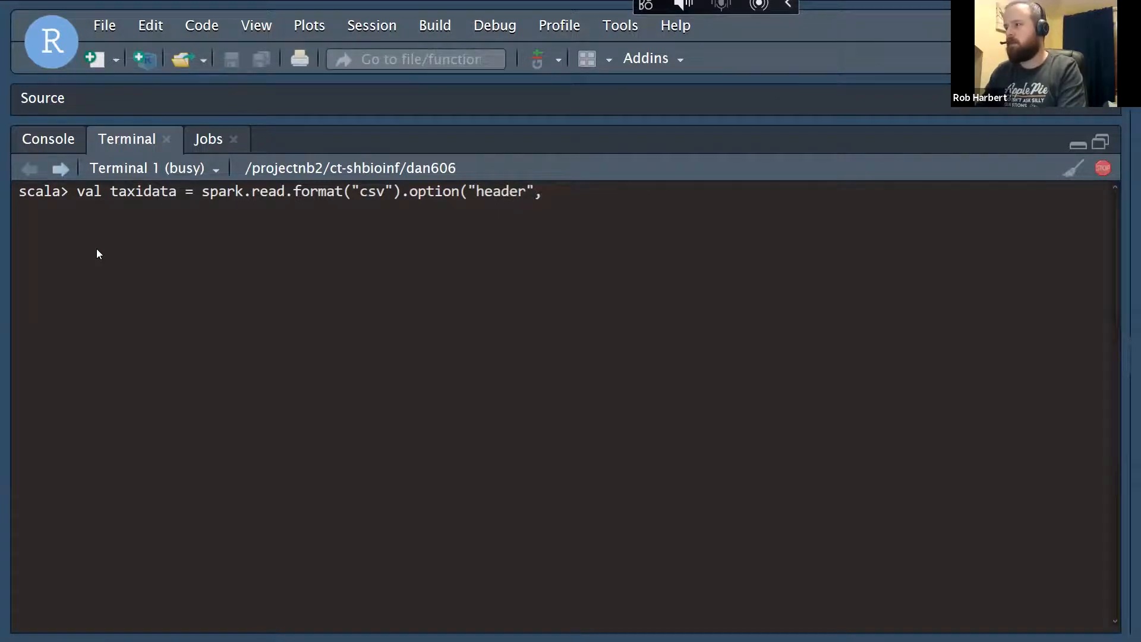
{"action": "type", "text": "\"true\""}
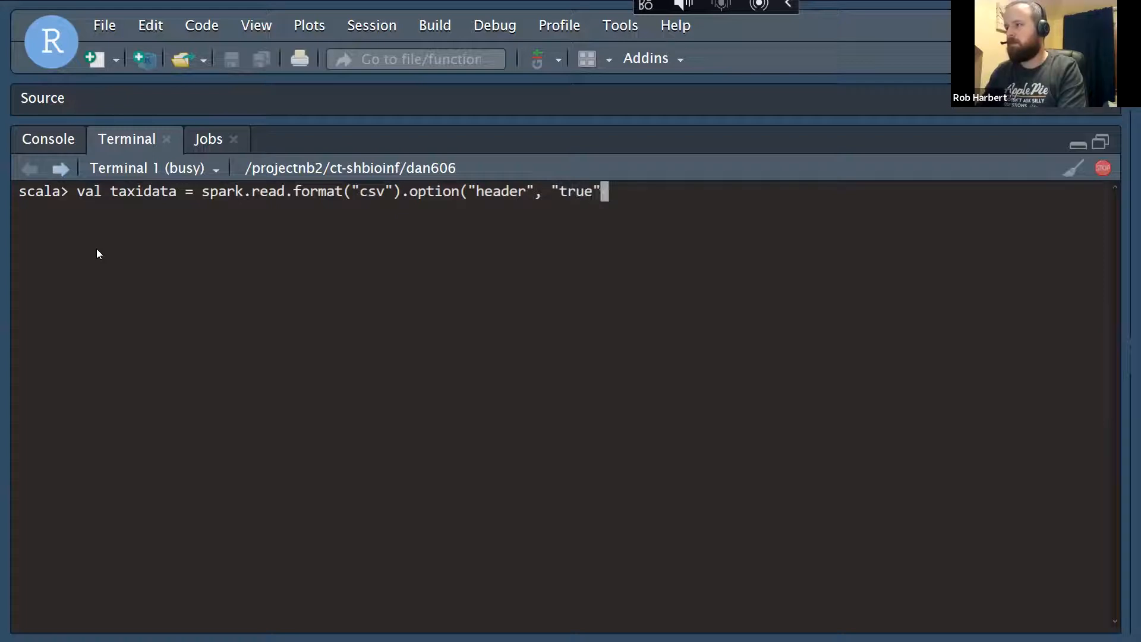
{"action": "type", "text": ")"}
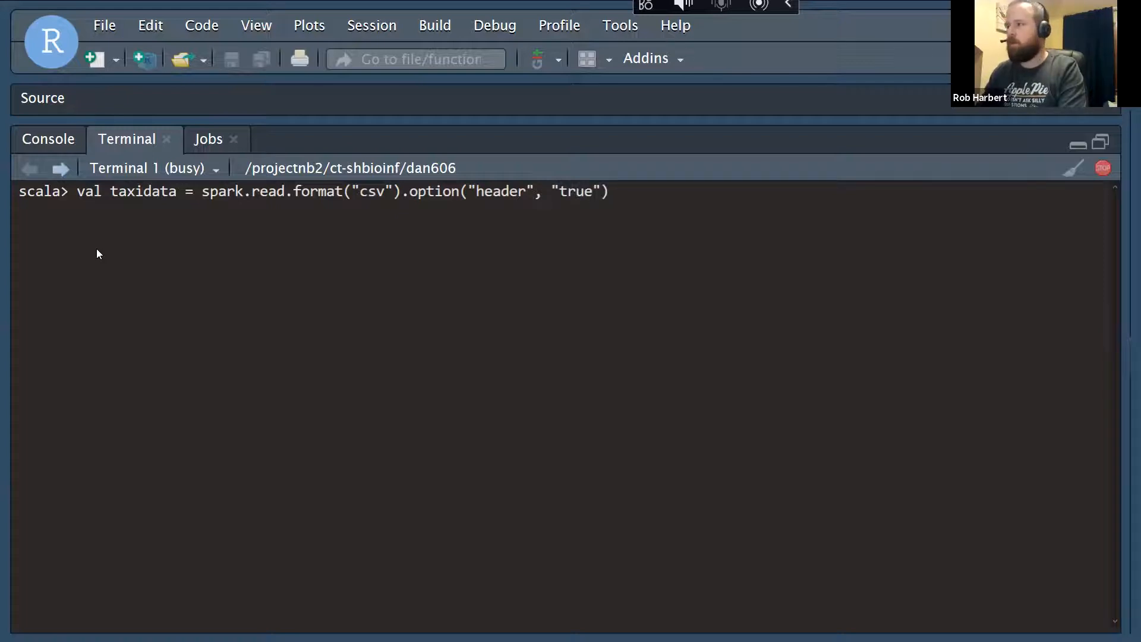
{"action": "type", "text": ".load"}
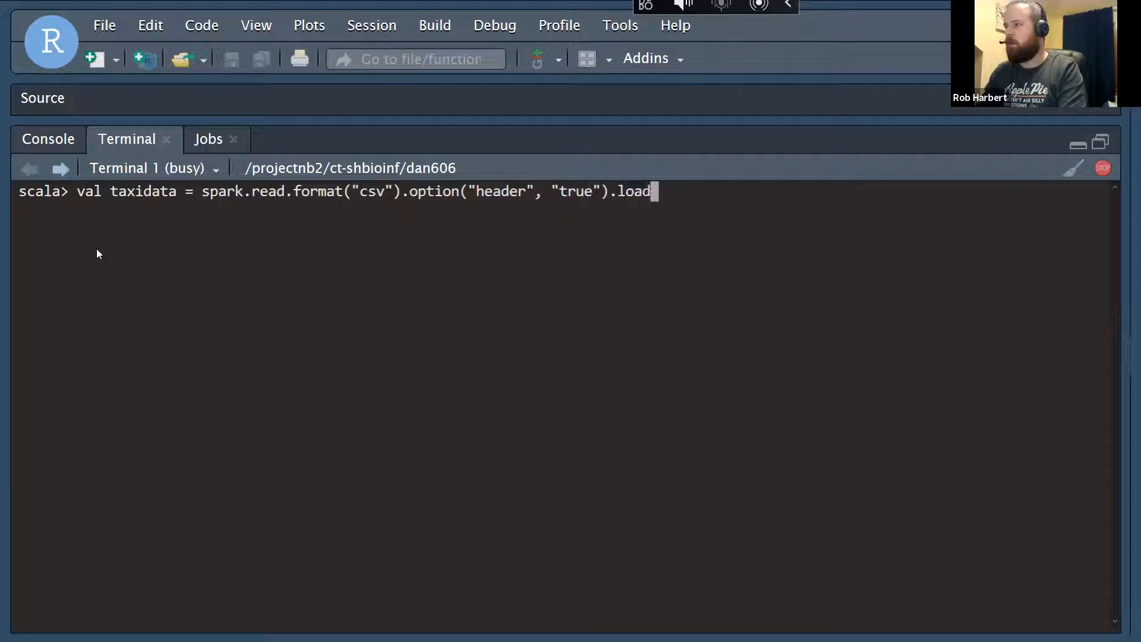
{"action": "type", "text": "("}
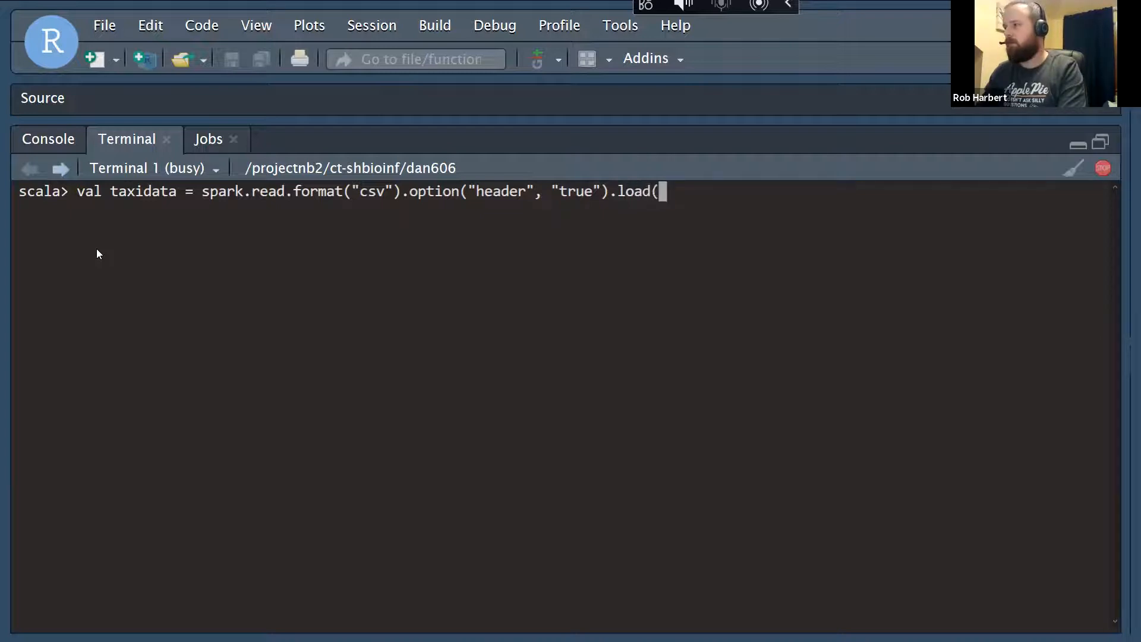
{"action": "type", "text": "\""}
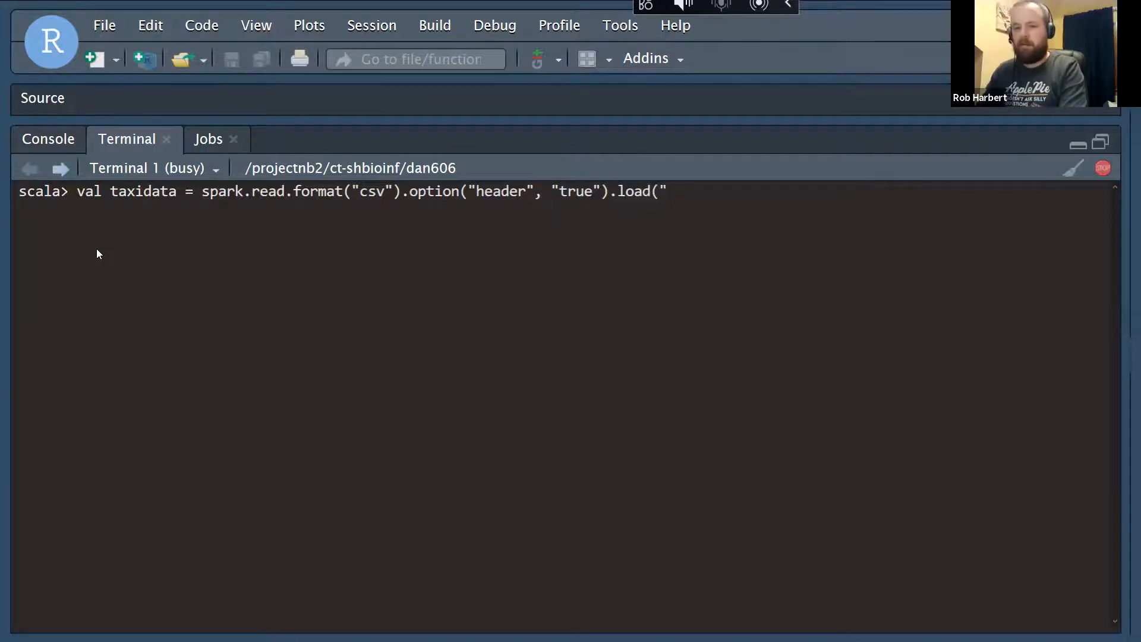
{"action": "type", "text": "nyca"}
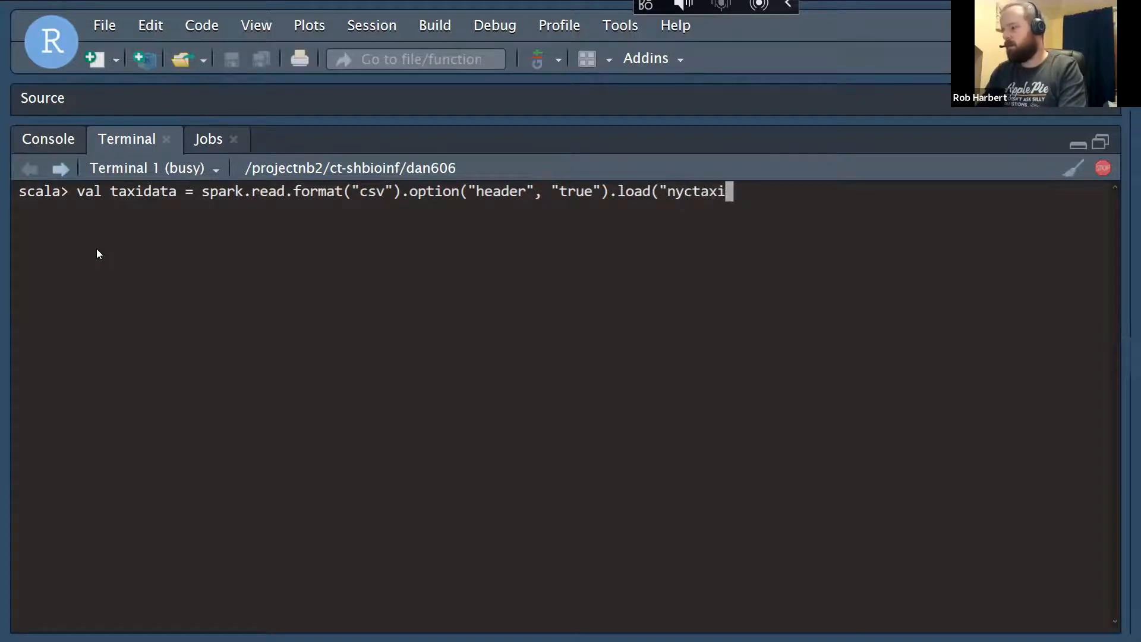
{"action": "type", "text": "/trip"}
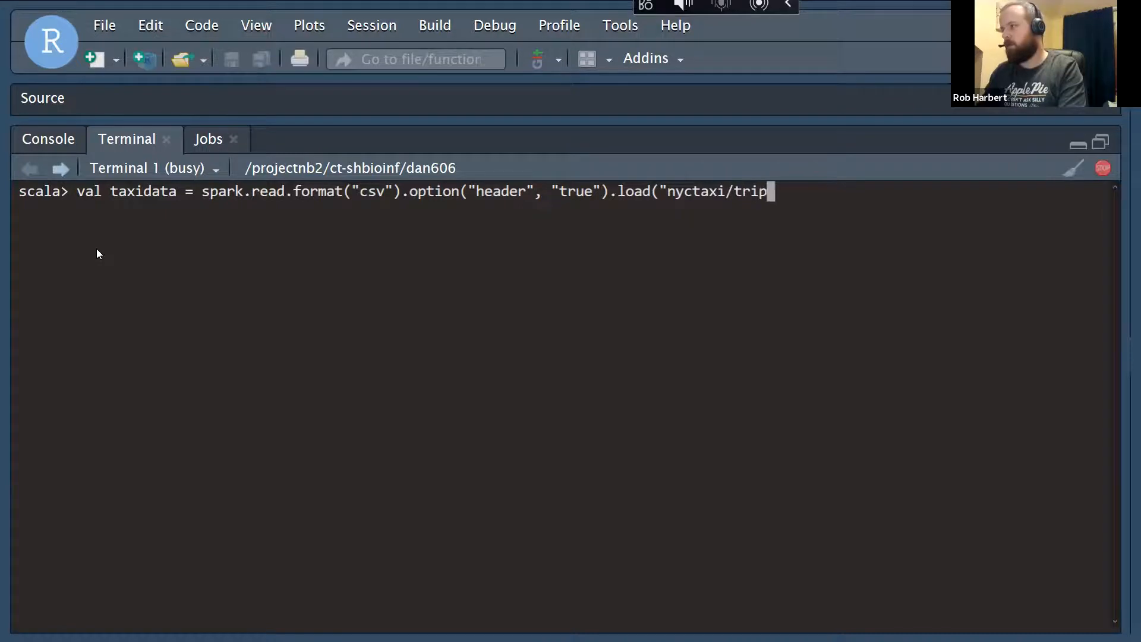
{"action": "type", "text": "\\ data/"}
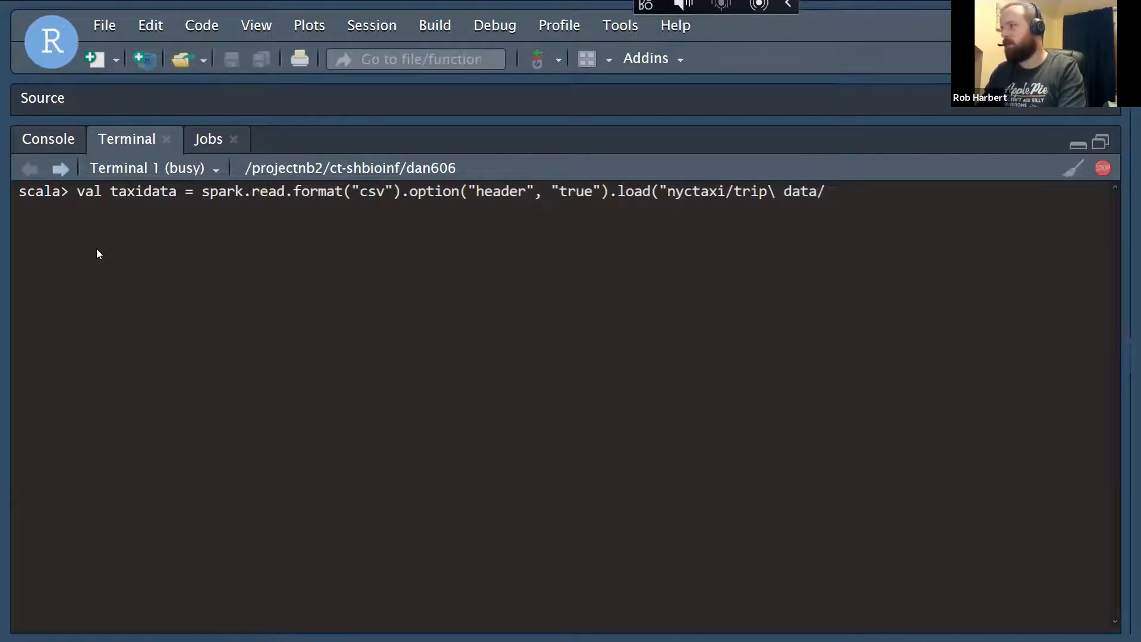
{"action": "type", "text": "*"}
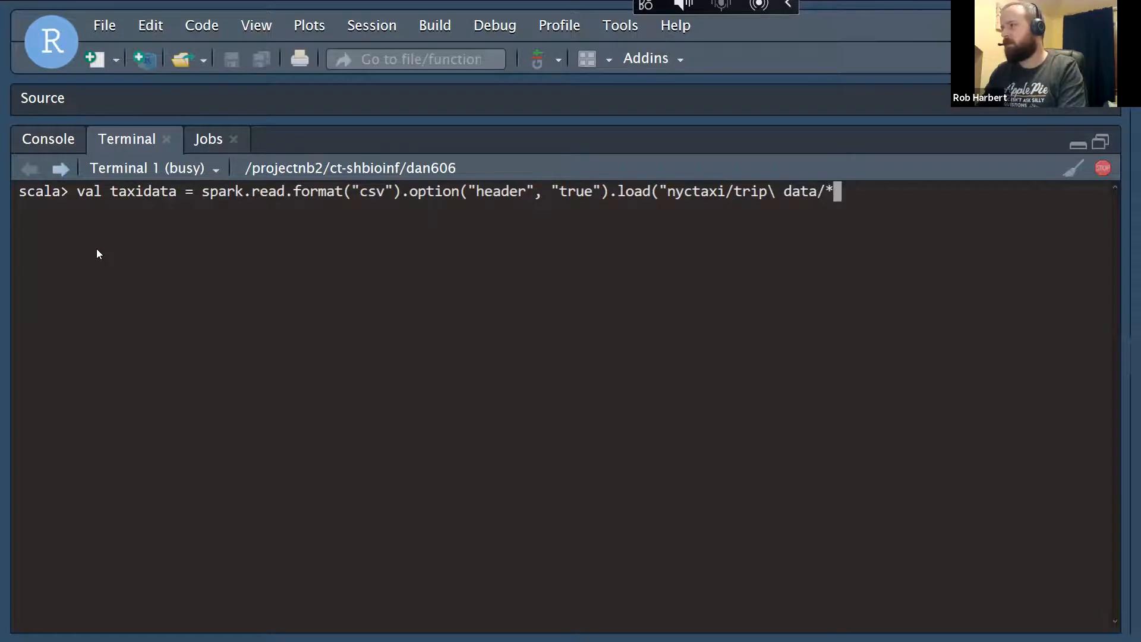
{"action": "type", "text": "\")"}
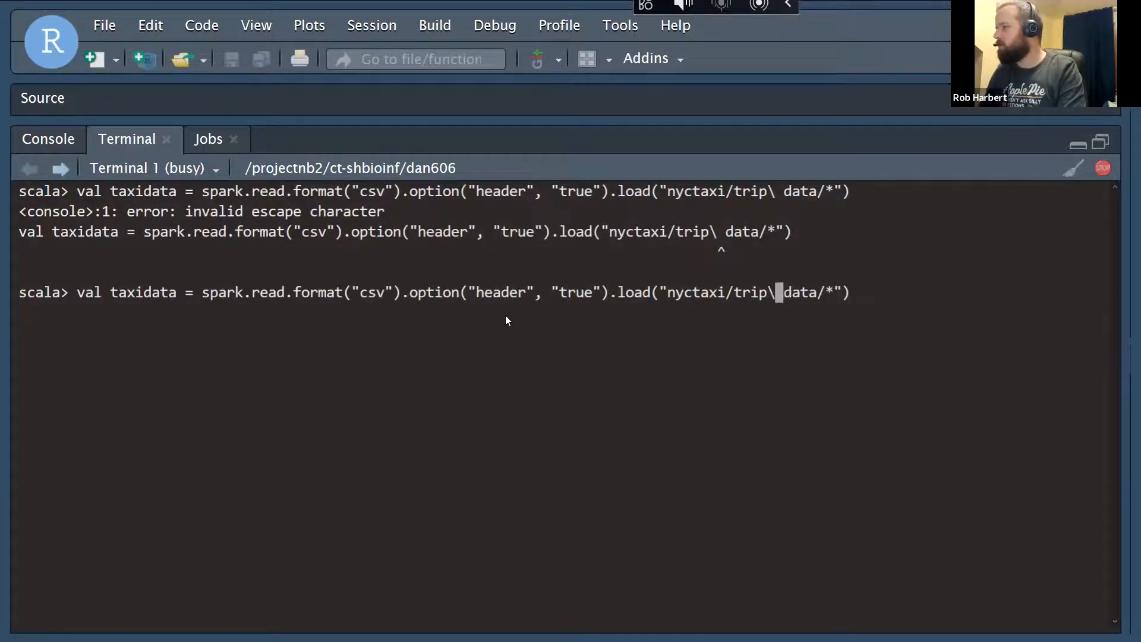
Remove the backslash from the path and rerun the load to create taxidata
{"action": "key", "text": "Backspace"}
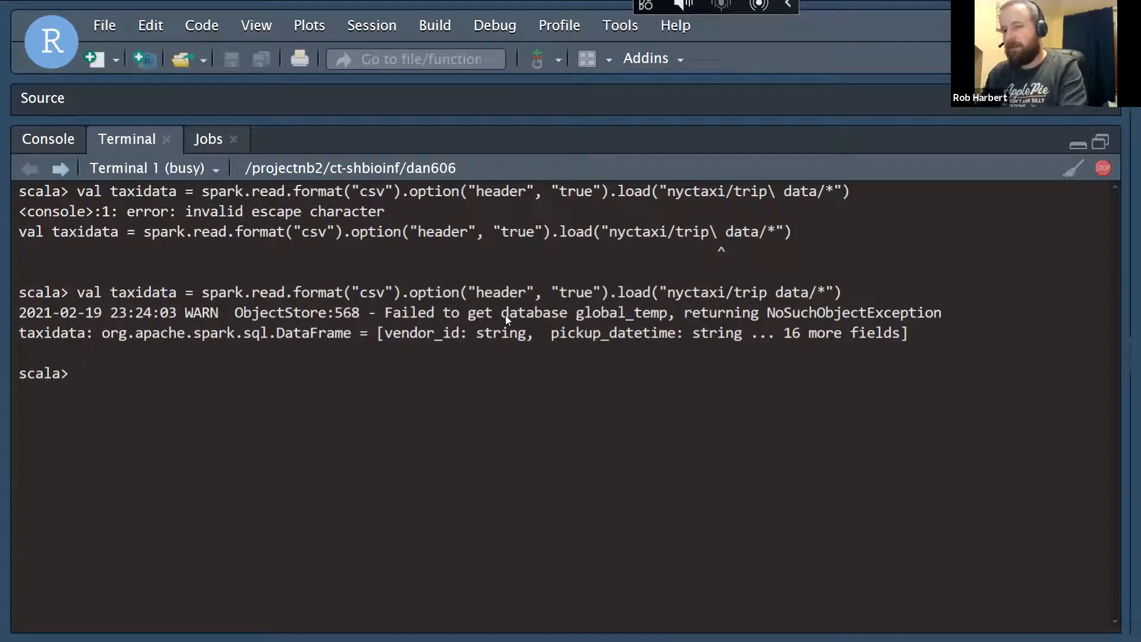
{"action": "type", "text": "taxidata."}
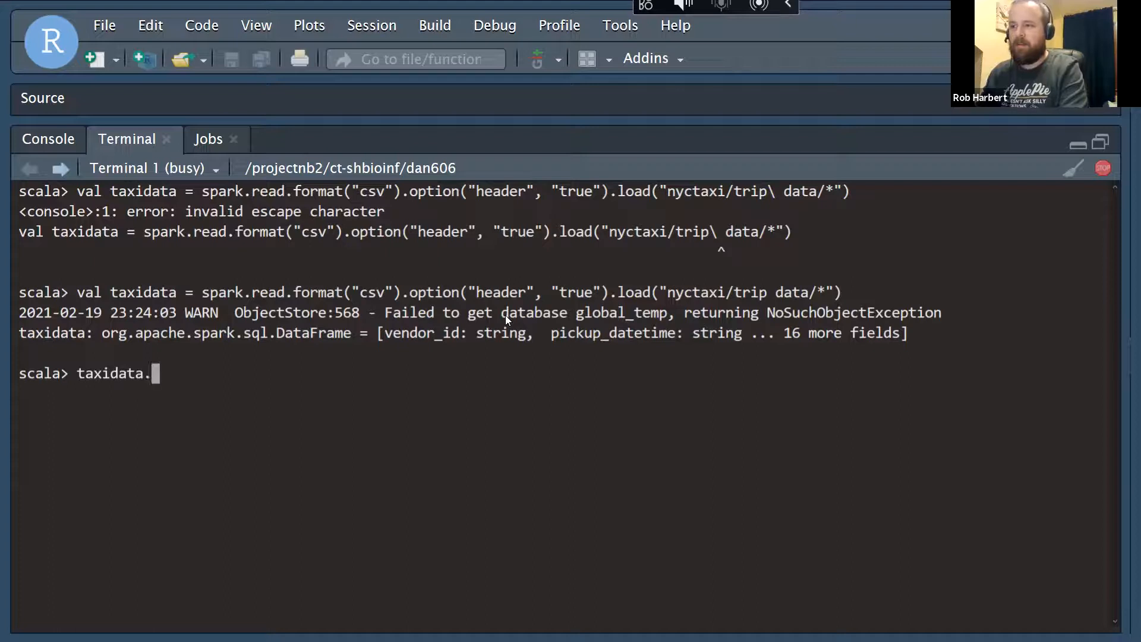
Run taxidata.show() and scroll through the top 20 trip records
{"action": "type", "text": "show()"}
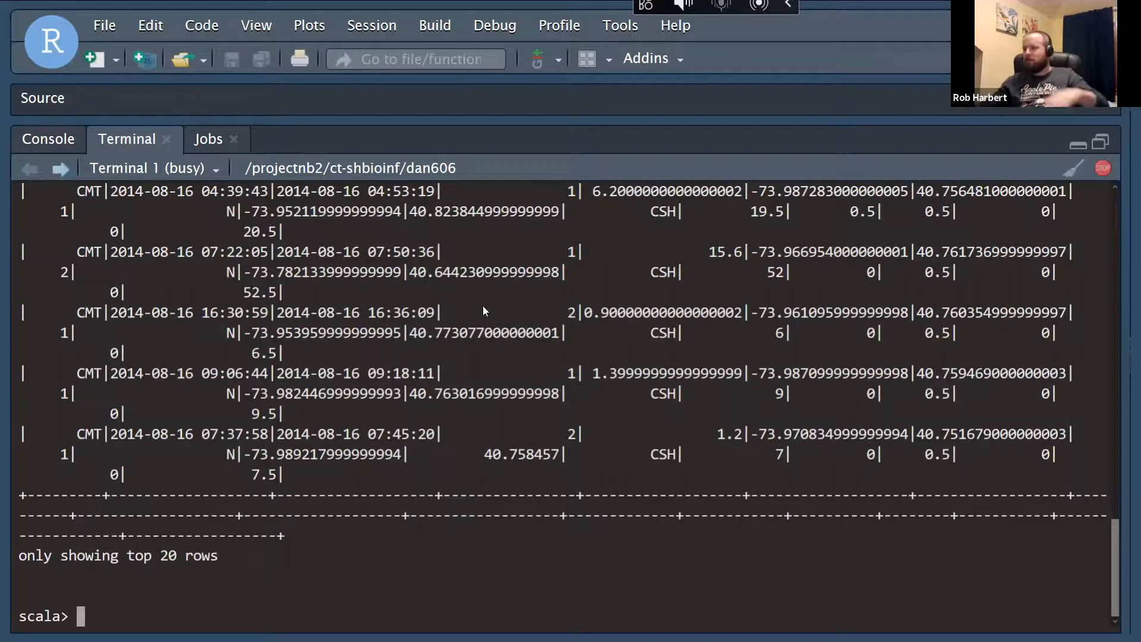
{"action": "scroll", "scroll_direction": "down", "scroll_amount": 3}
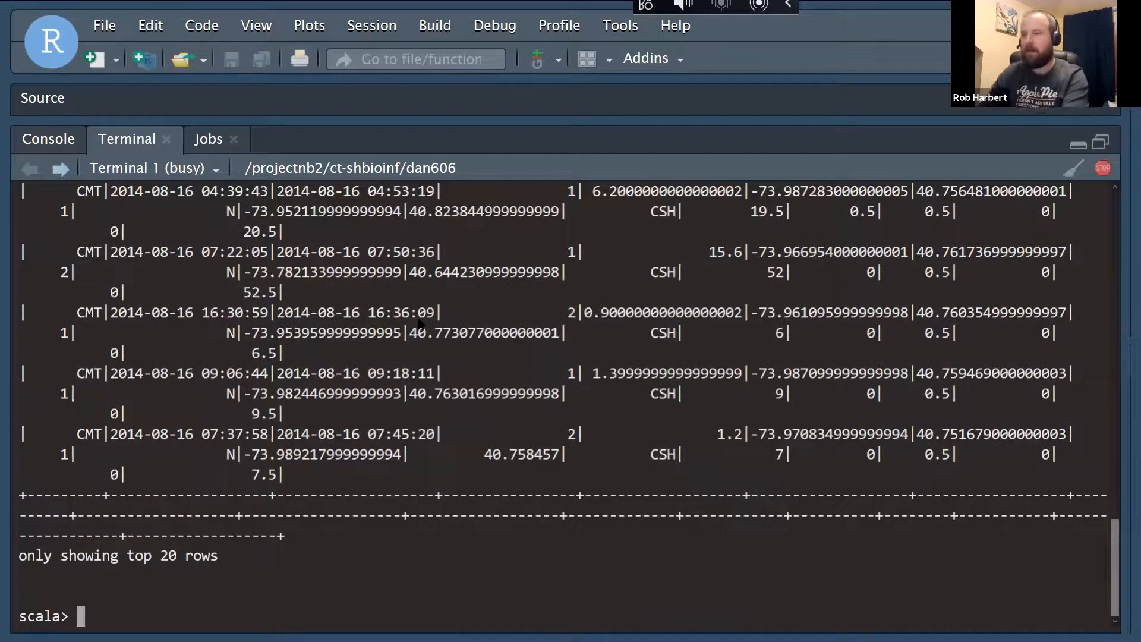
Run taxidata.count(), starting a Spark job of 2428 tasks
{"action": "type", "text": "taxi"}
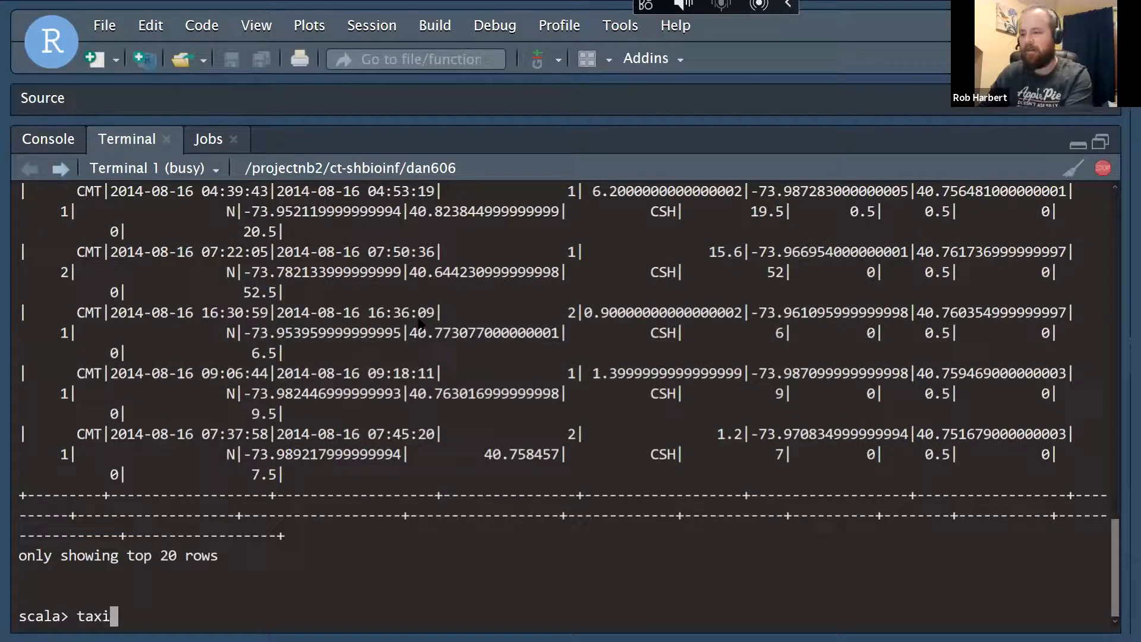
{"action": "type", "text": "dat"}
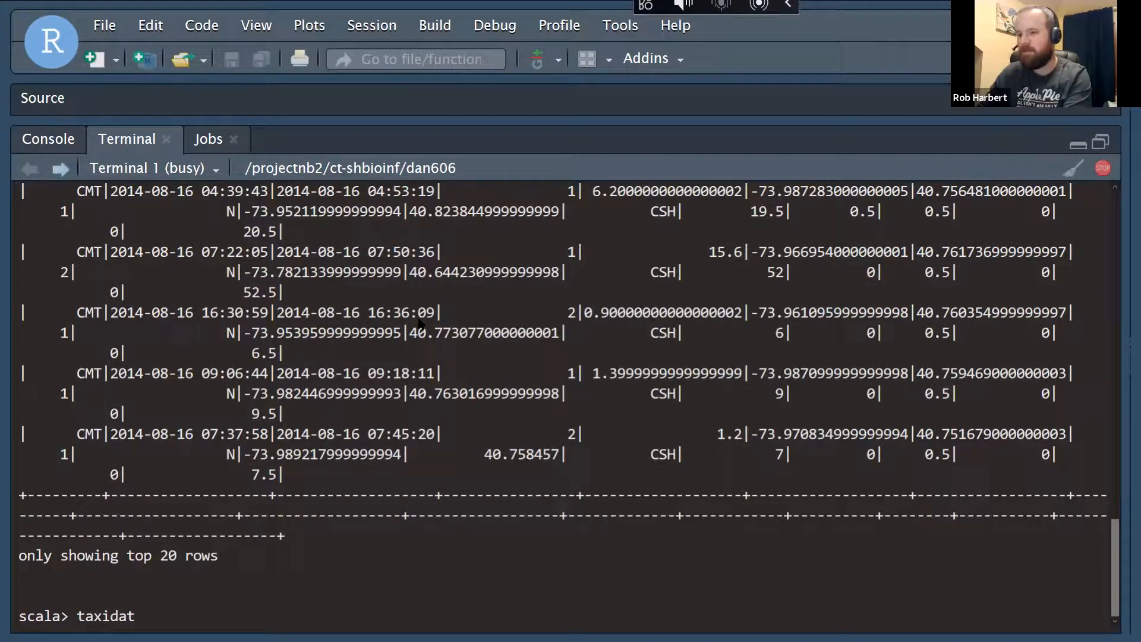
{"action": "type", "text": "a"}
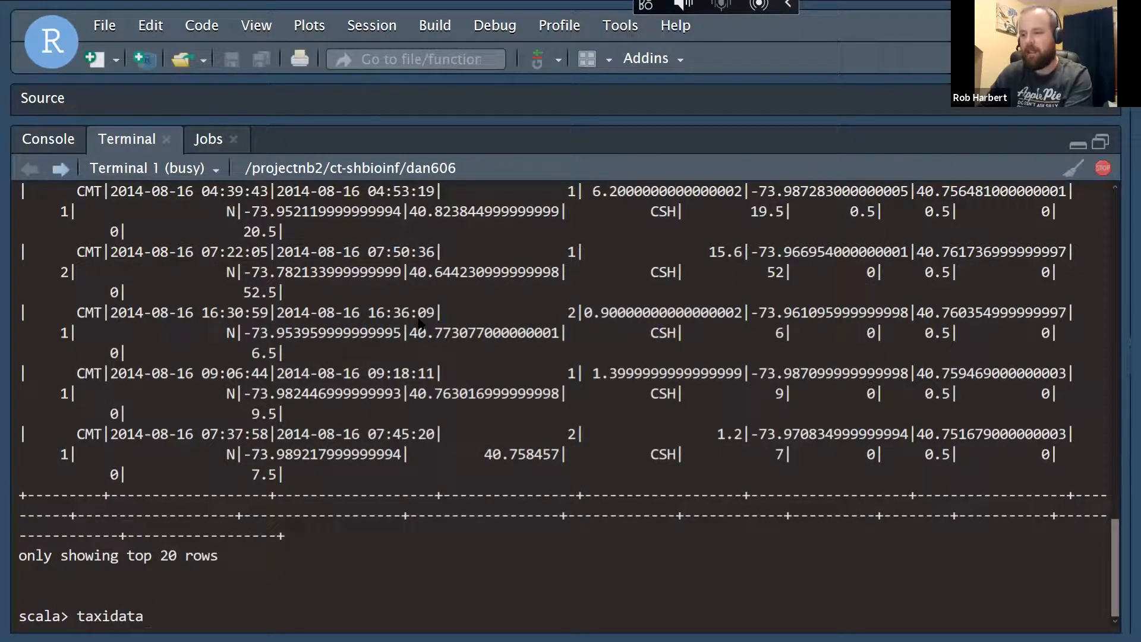
{"action": "type", "text": ".count("}
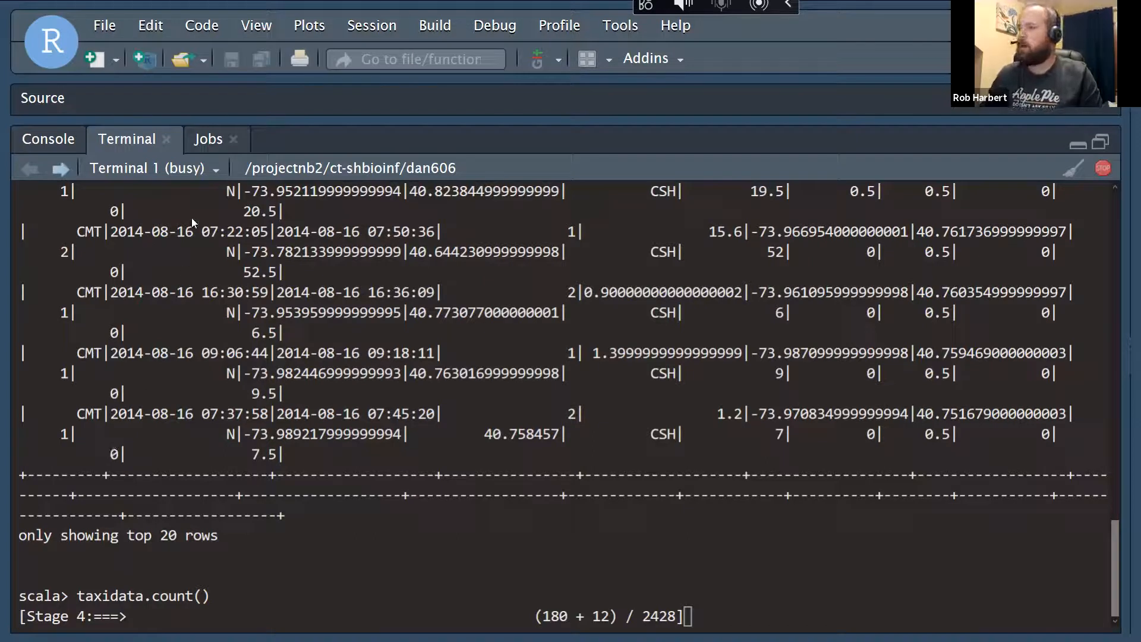
Switch to Terminal 2 and quit its failed Spark shell with :q
{"action": "left_click", "coordinate": [215, 168]}
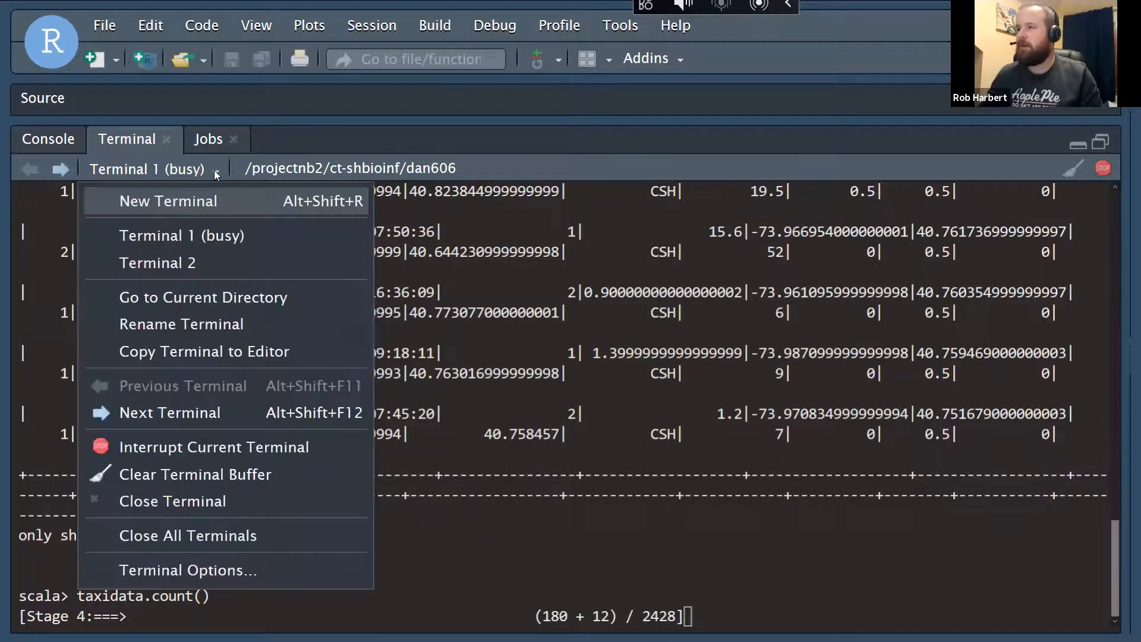
{"action": "mouse_move", "coordinate": [159, 263]}
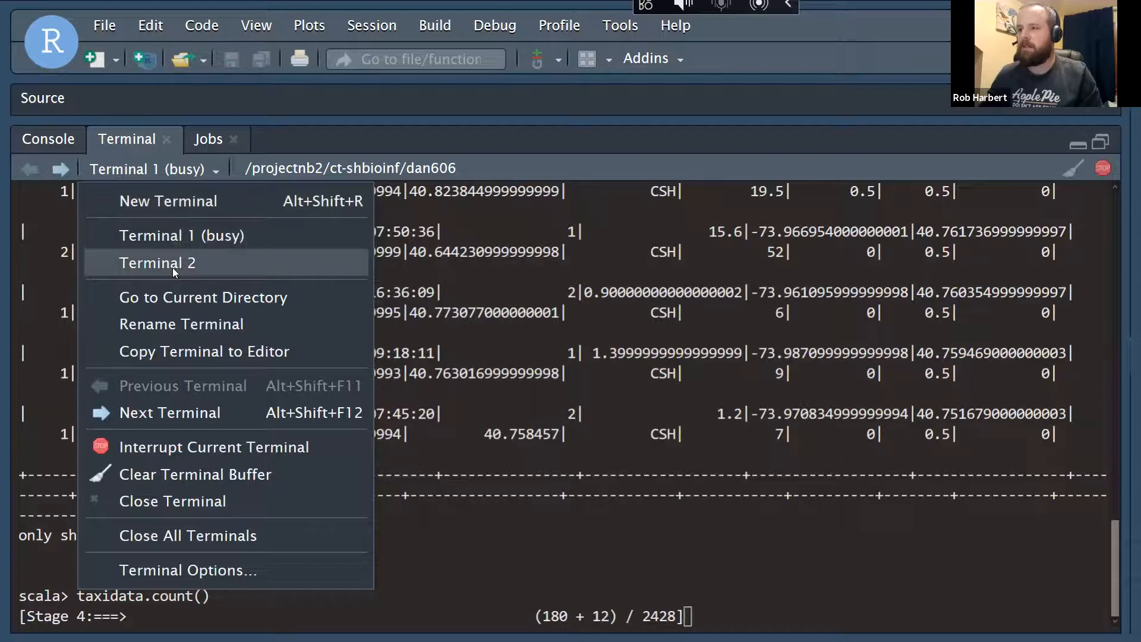
{"action": "left_click", "coordinate": [195, 474]}
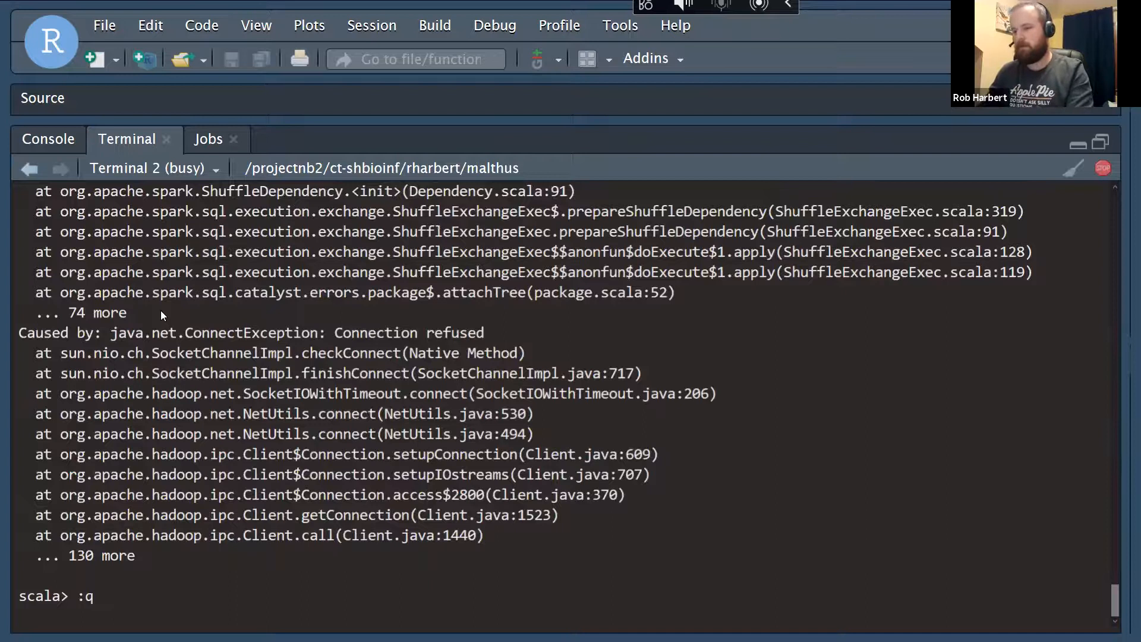
{"action": "key", "text": "Return"}
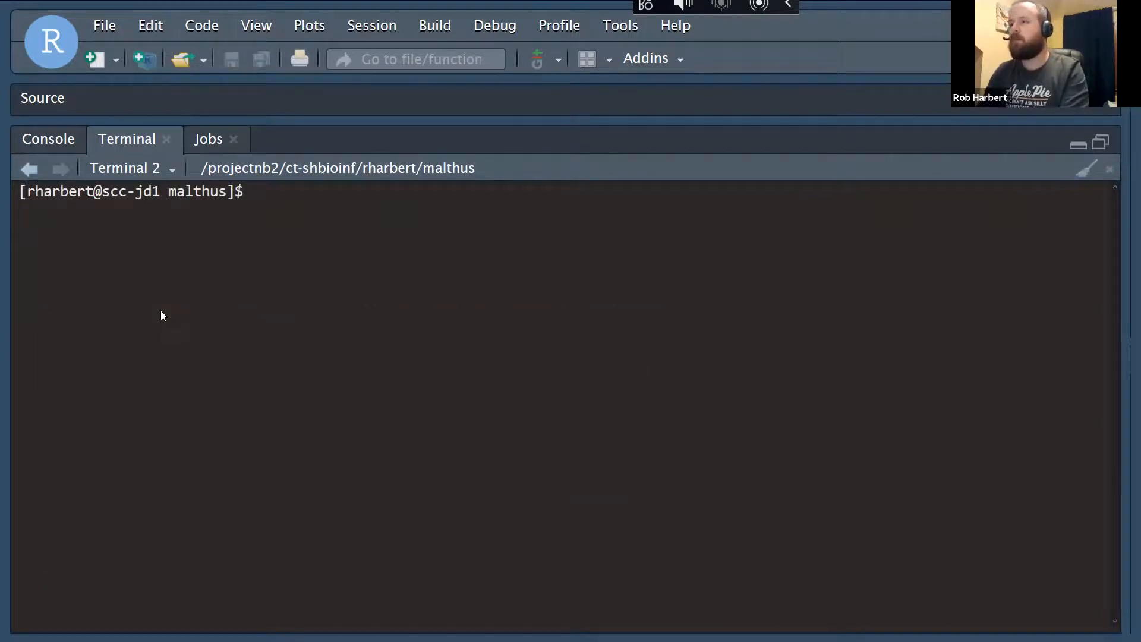
Run top in Terminal 2, showing the java process at about 599% CPU
{"action": "type", "text": "t"}
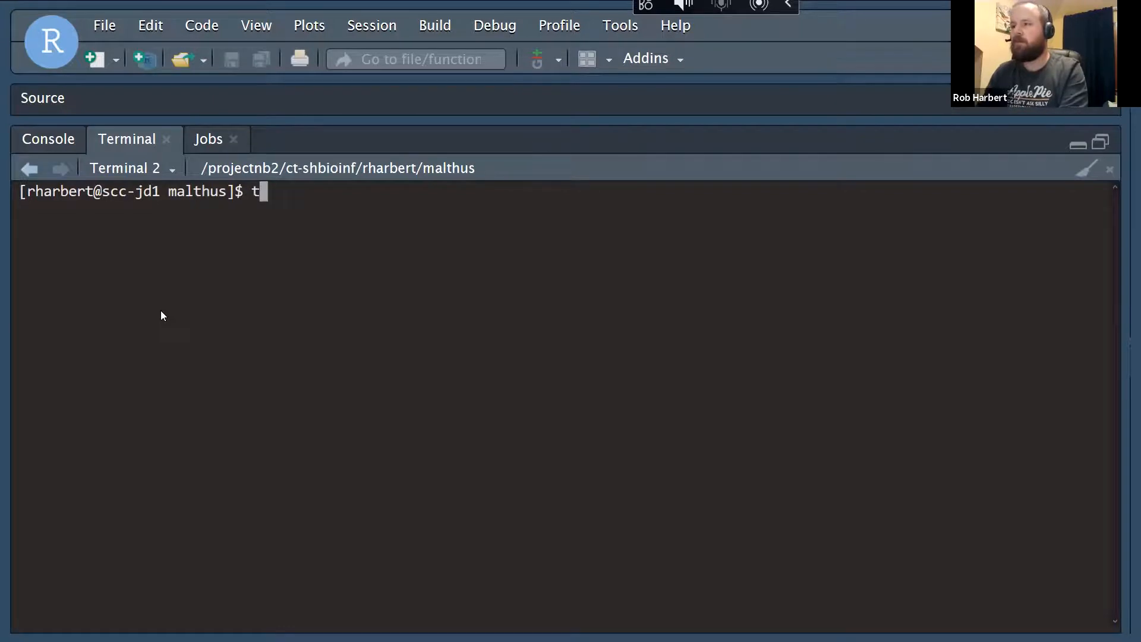
{"action": "type", "text": "op"}
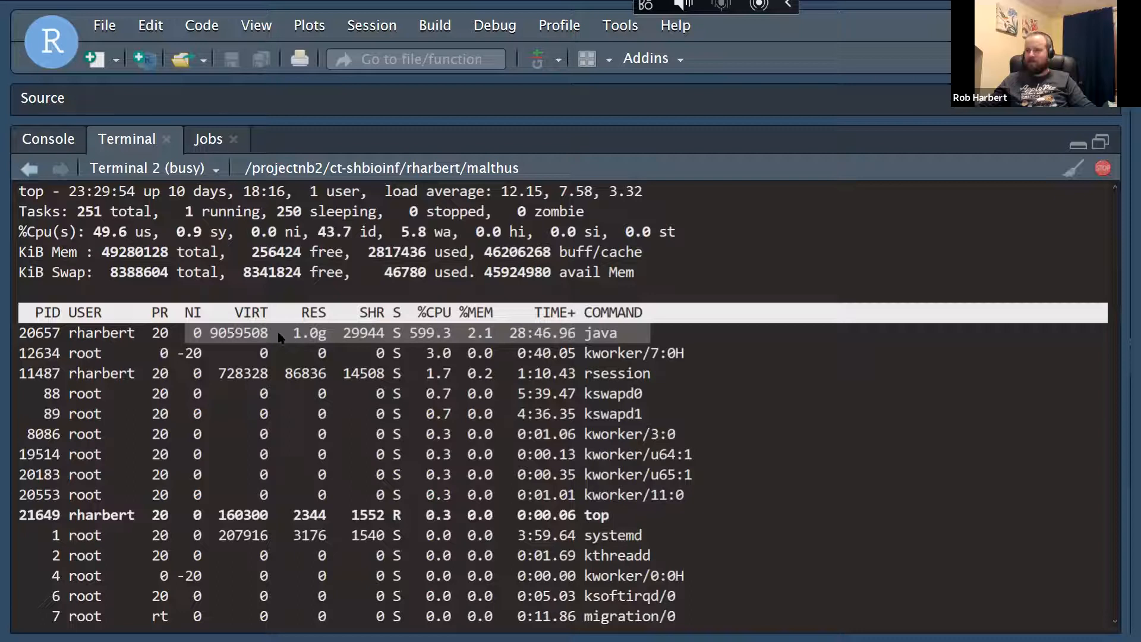
{"action": "mouse_move", "coordinate": [263, 336]}
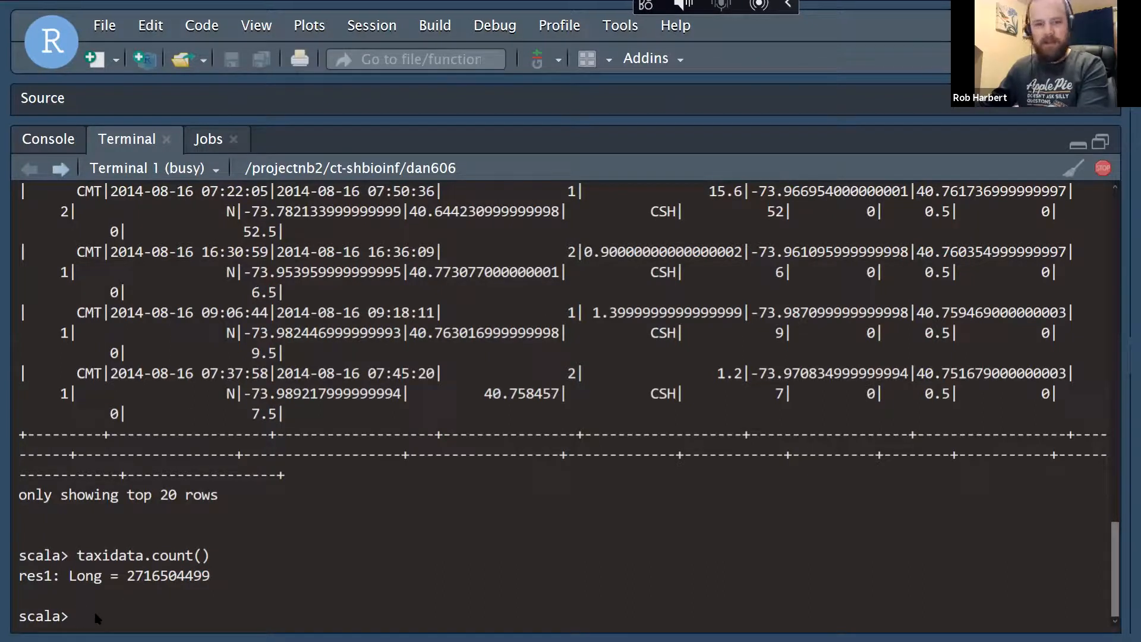
Paste the withColumnRenamed loop that strips whitespace from taxidata column names
{"action": "right_click", "coordinate": [97, 618]}
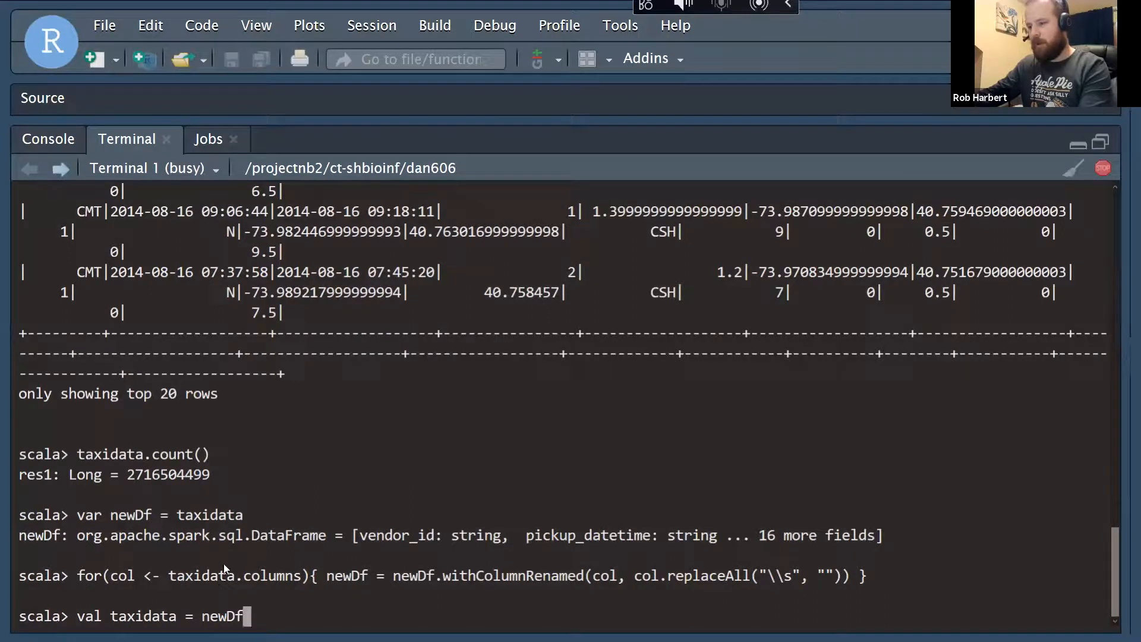
{"action": "mouse_move", "coordinate": [418, 578]}
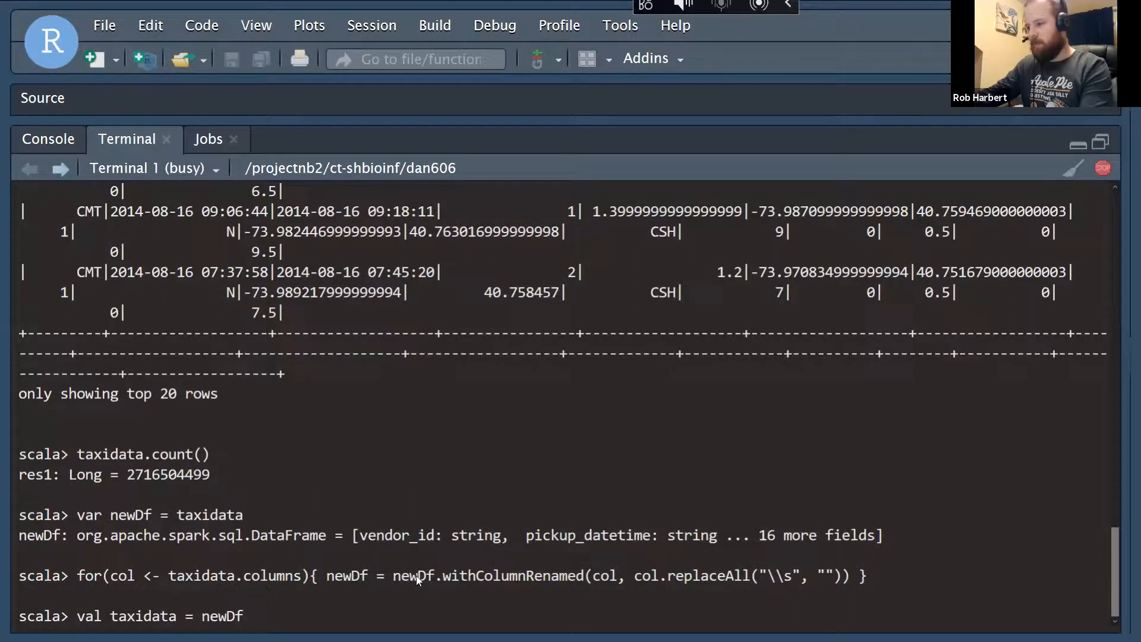
{"action": "mouse_move", "coordinate": [554, 573]}
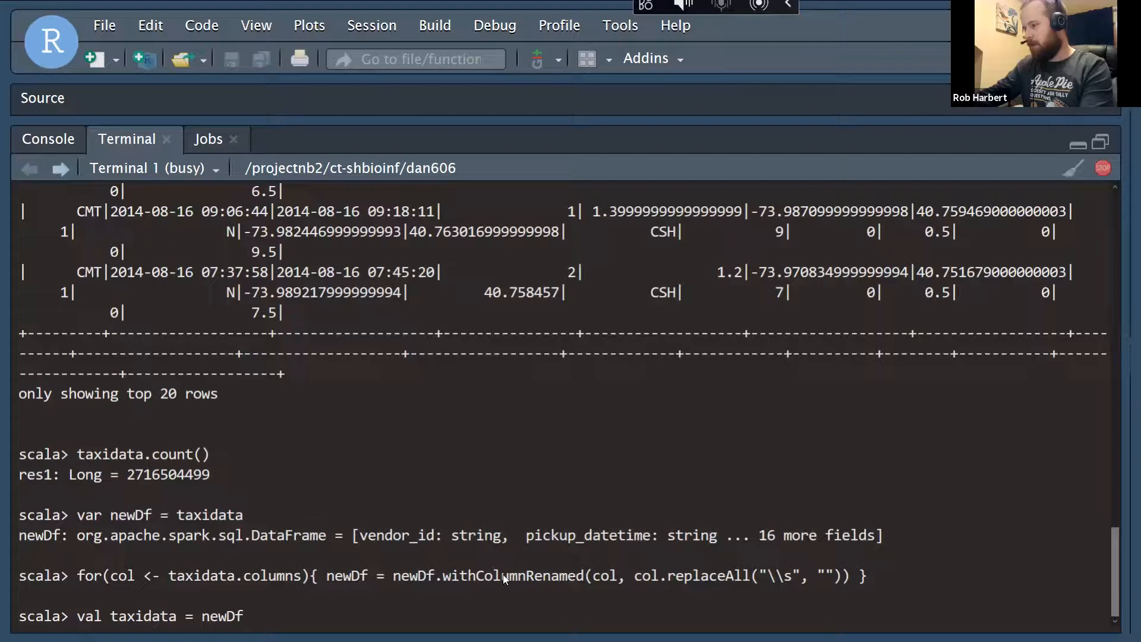
{"action": "mouse_move", "coordinate": [683, 581]}
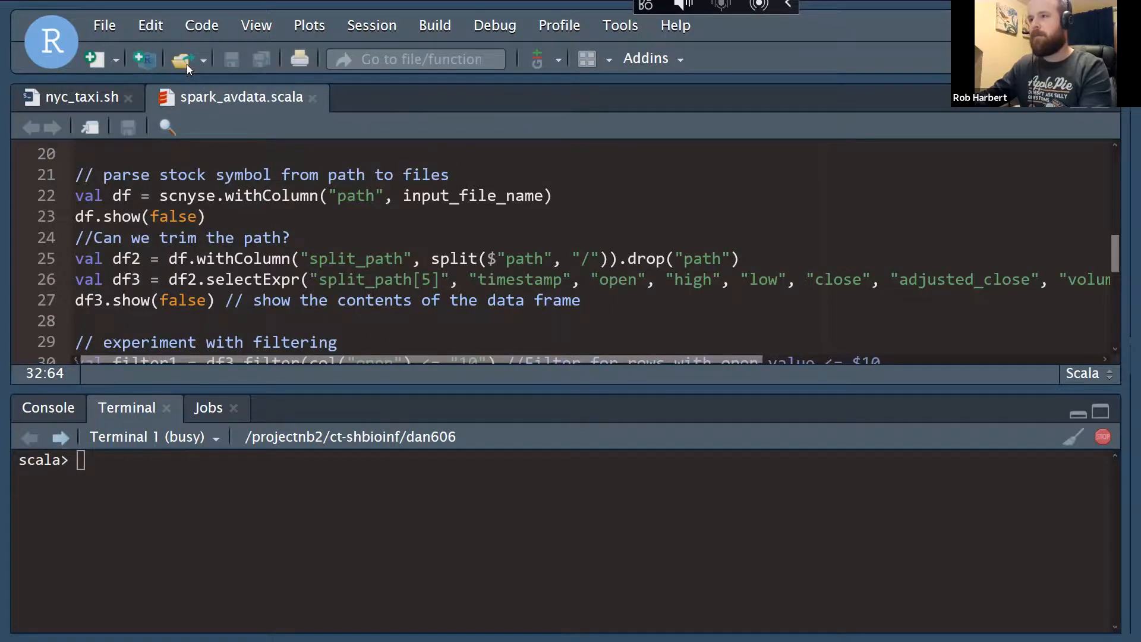
Open spark_nyctaxi.scala from the spark_ex folder and close spark_avdata.scala
{"action": "left_click", "coordinate": [182, 59]}
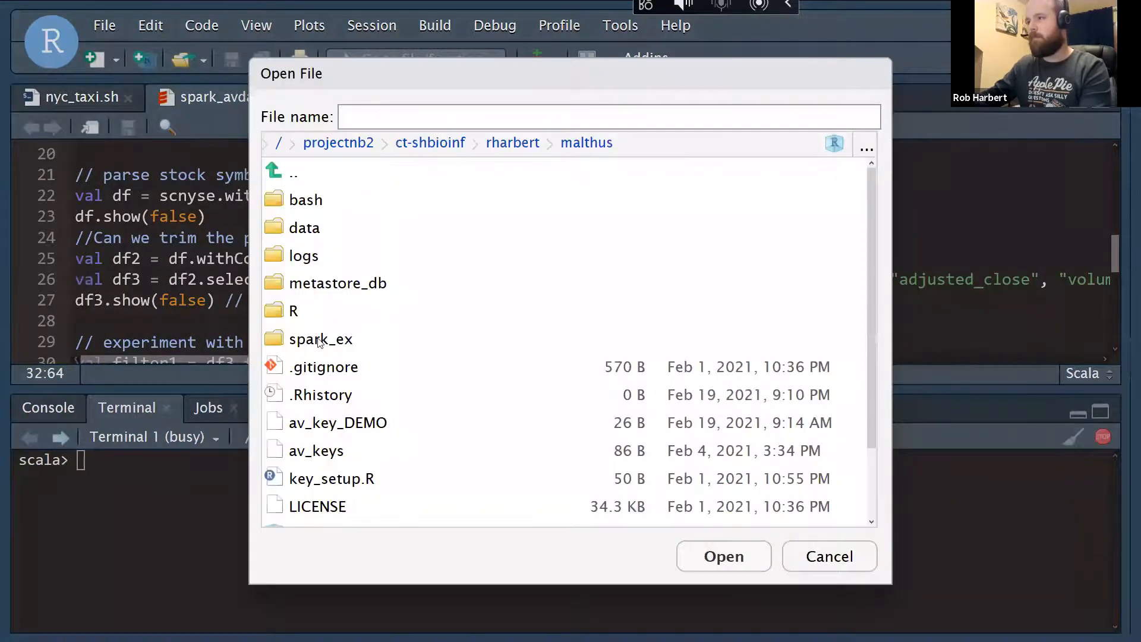
{"action": "double_click", "coordinate": [321, 339]}
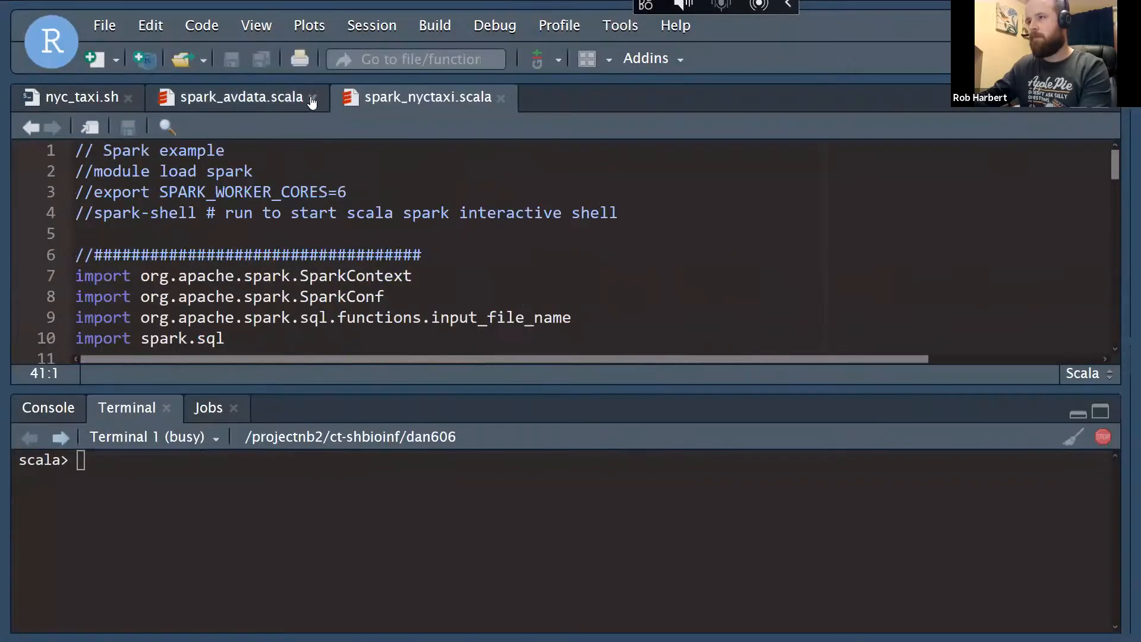
{"action": "left_click", "coordinate": [313, 98]}
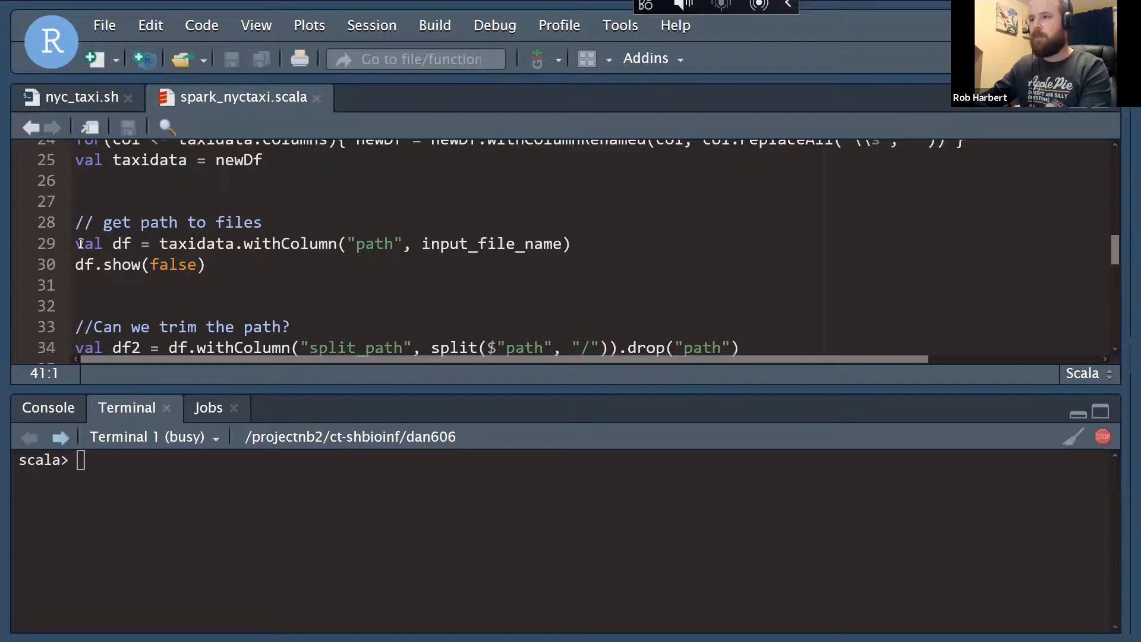
Scroll to the filtering section and select the 'mostly junk data' comment on line 41
{"action": "left_click", "coordinate": [77, 243]}
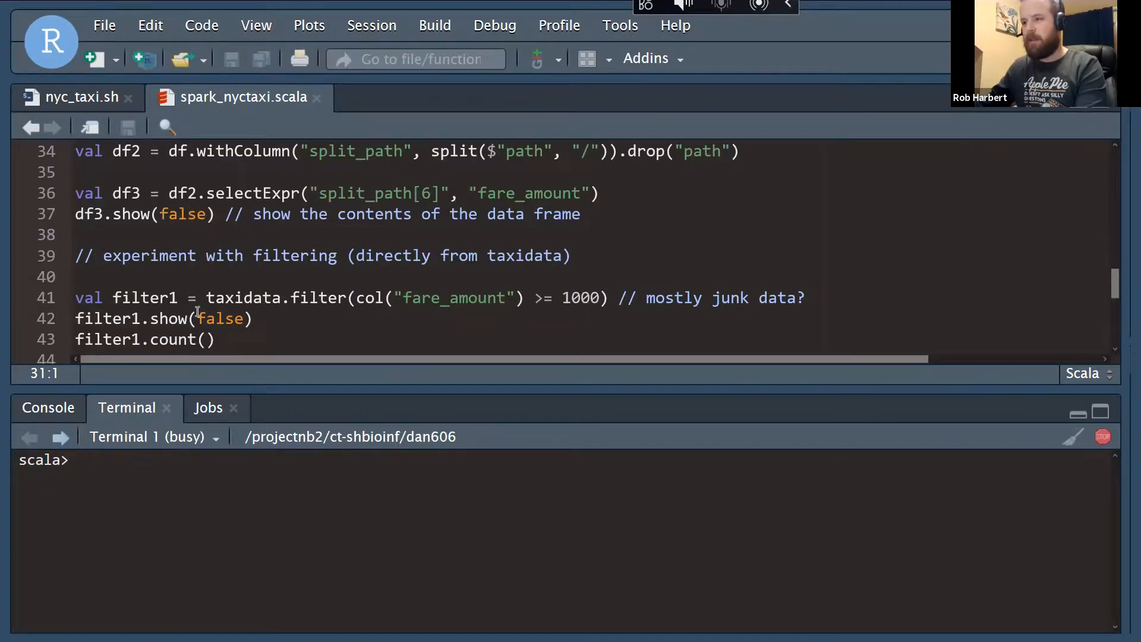
{"action": "scroll", "scroll_direction": "down", "scroll_amount": 3}
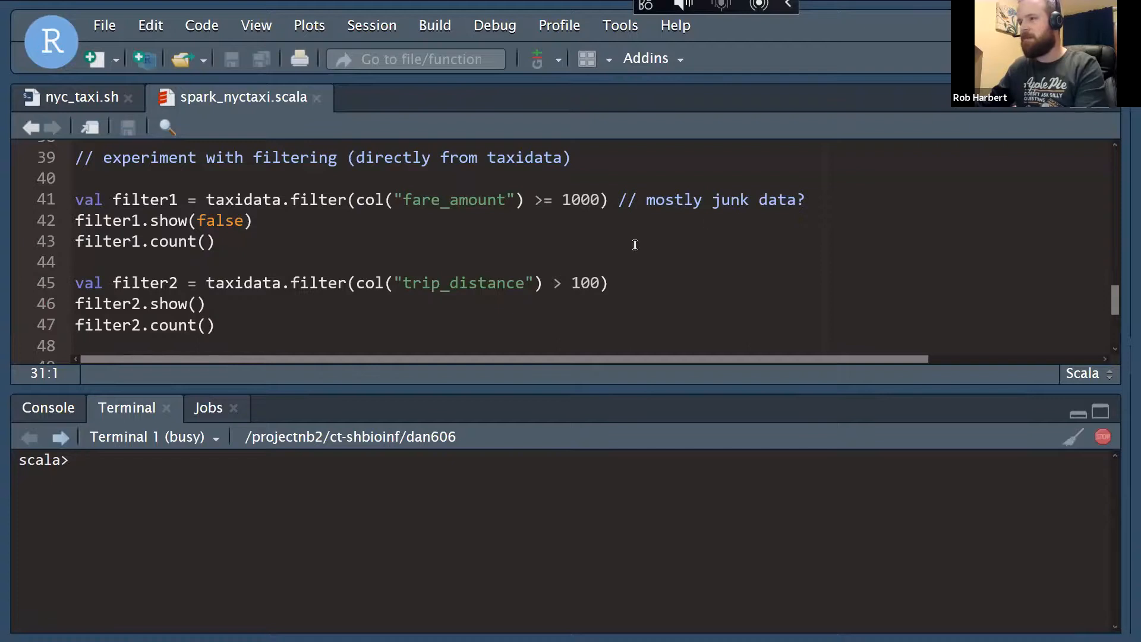
{"action": "left_click_drag", "start_coordinate": [623, 199], "coordinate": [805, 200]}
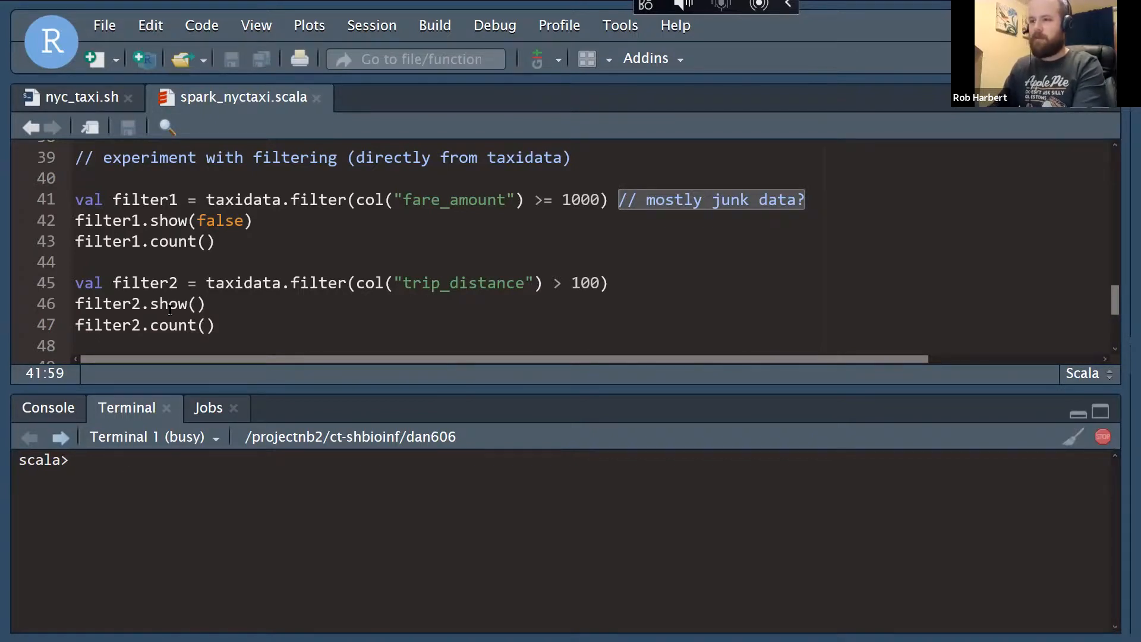
Enter val filter2 = taxidata.filter(col("trip_distance") > 100) in the Scala shell
{"action": "type", "text": "filter"}
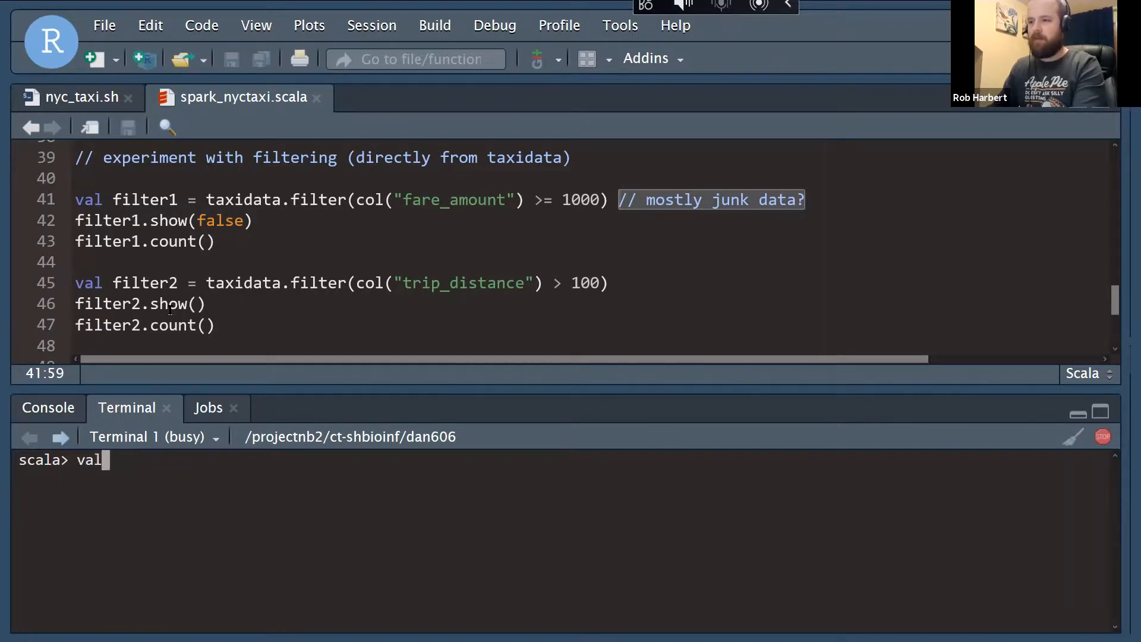
{"action": "type", "text": "filter2"}
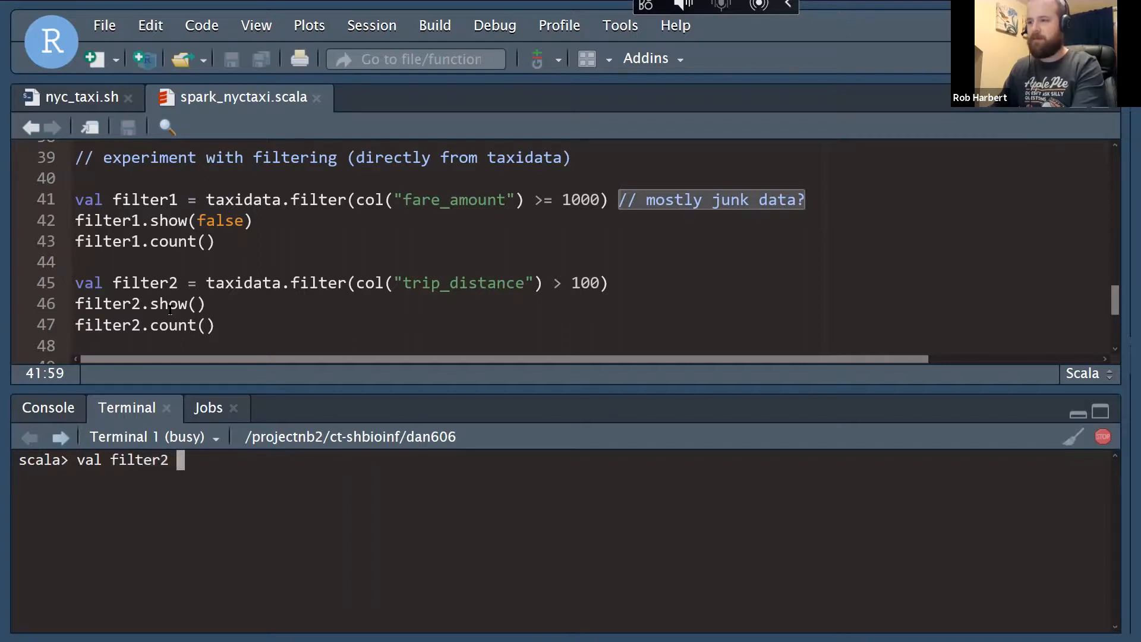
{"action": "type", "text": "="}
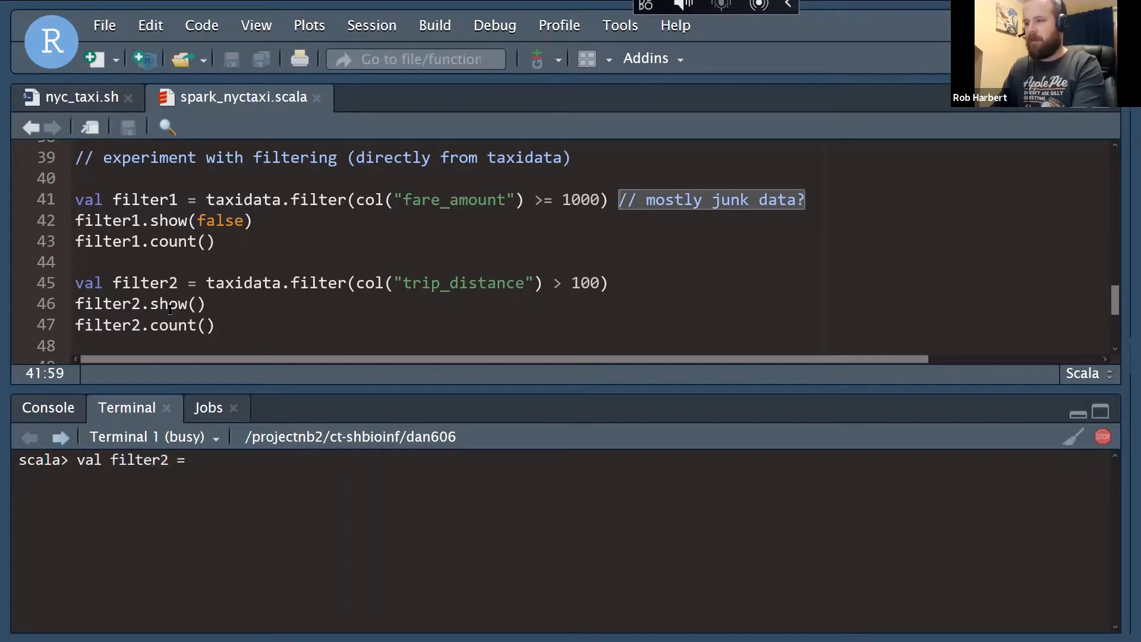
{"action": "type", "text": "t"}
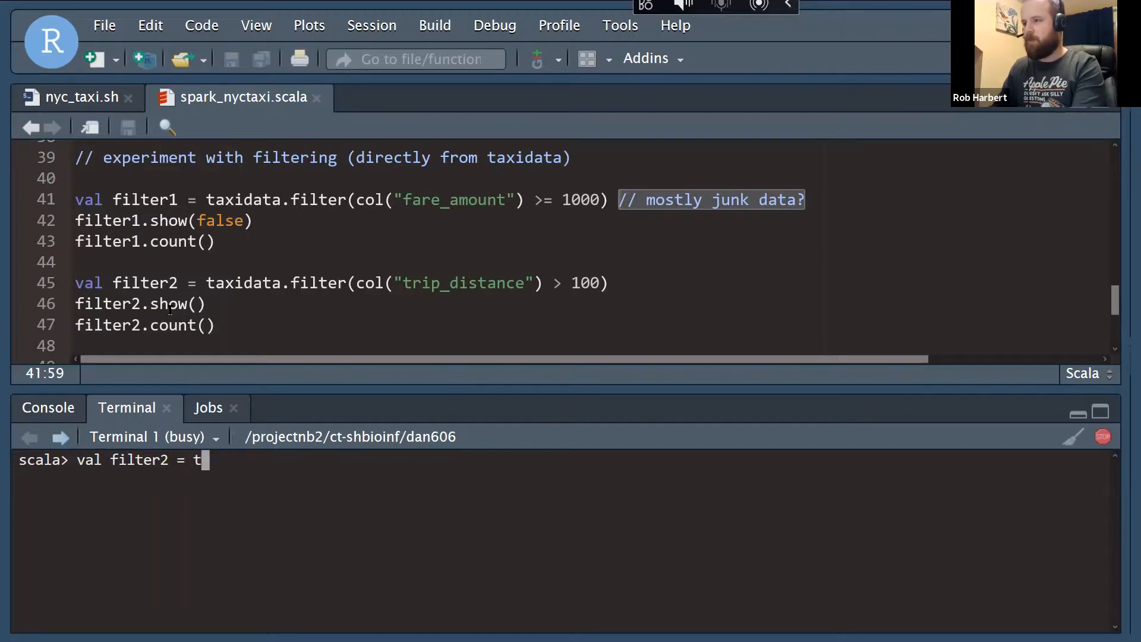
{"action": "type", "text": "axidata"}
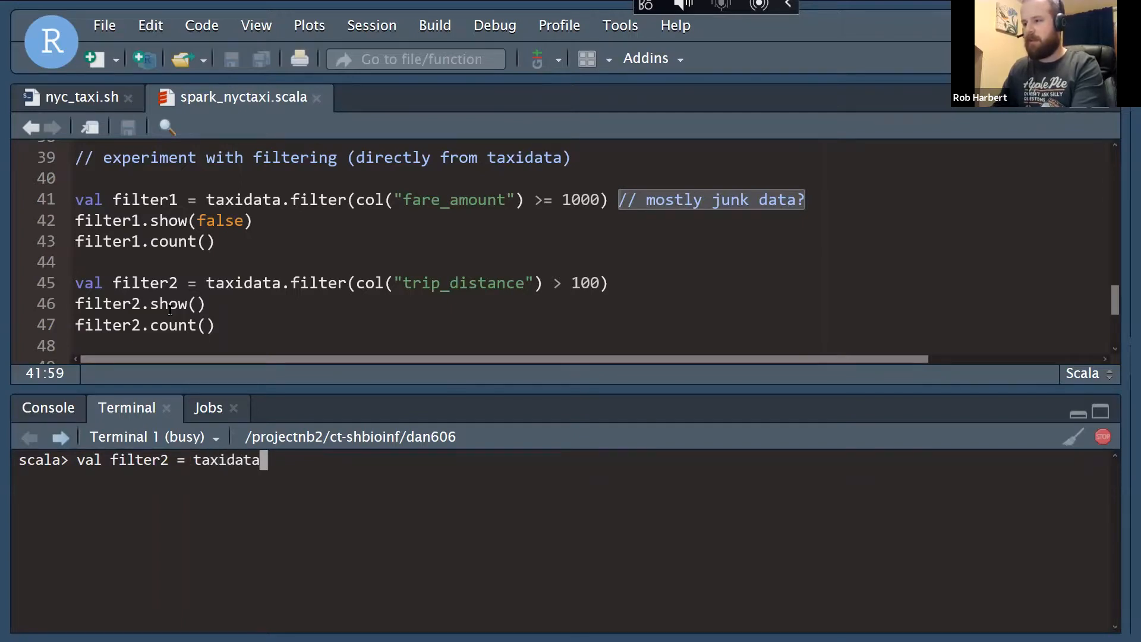
{"action": "type", "text": ".filter"}
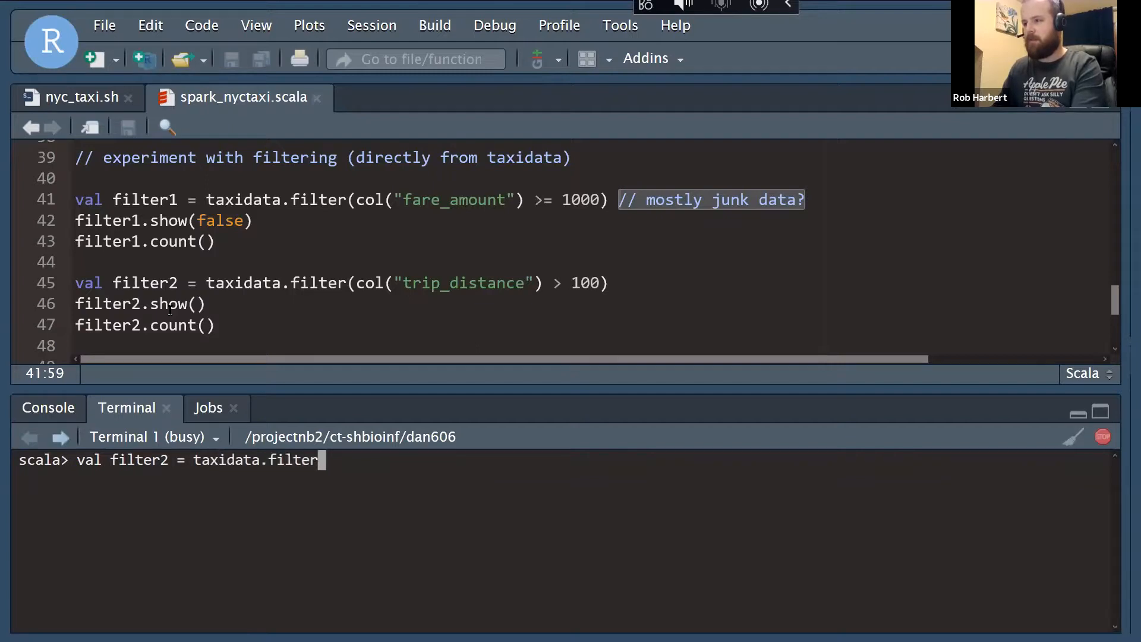
{"action": "type", "text": "(col("}
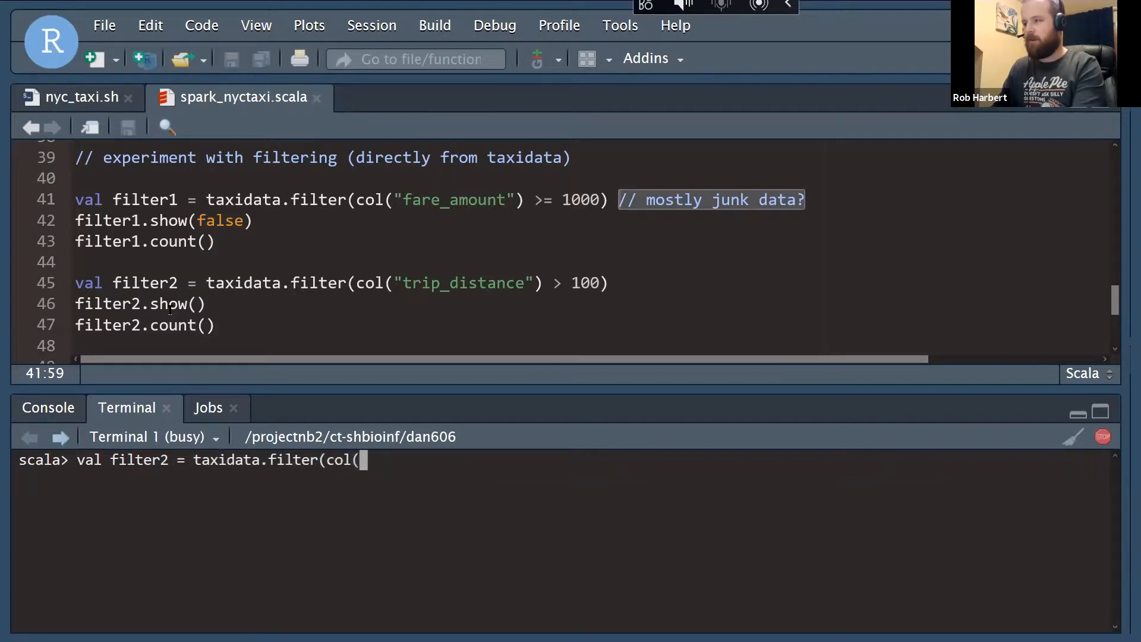
{"action": "type", "text": "\"trip_d"}
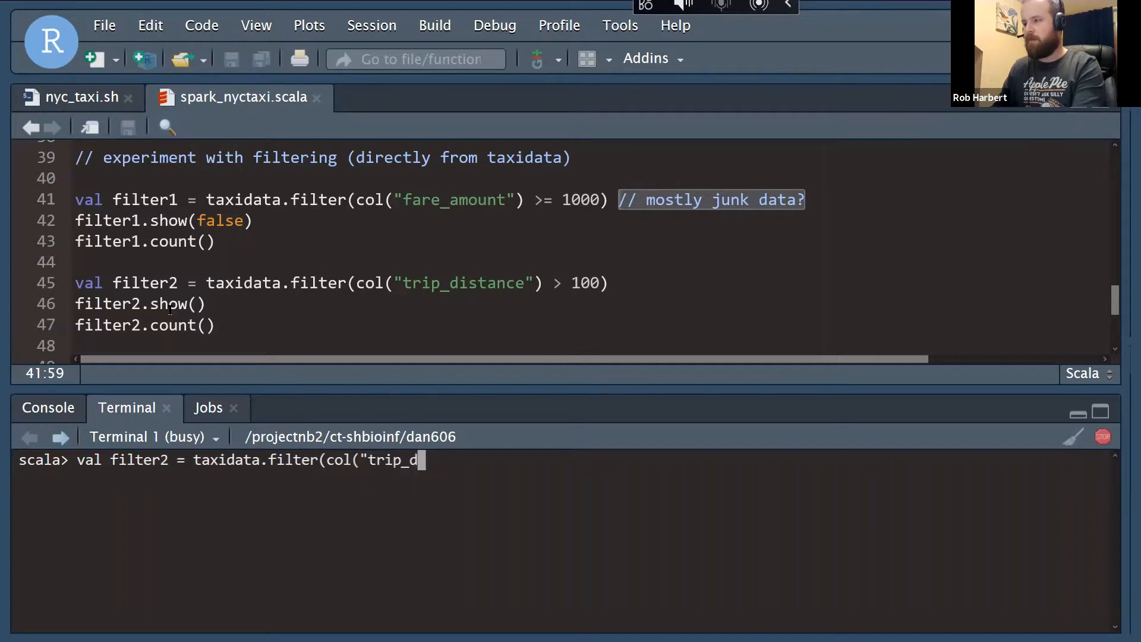
{"action": "type", "text": "istance"}
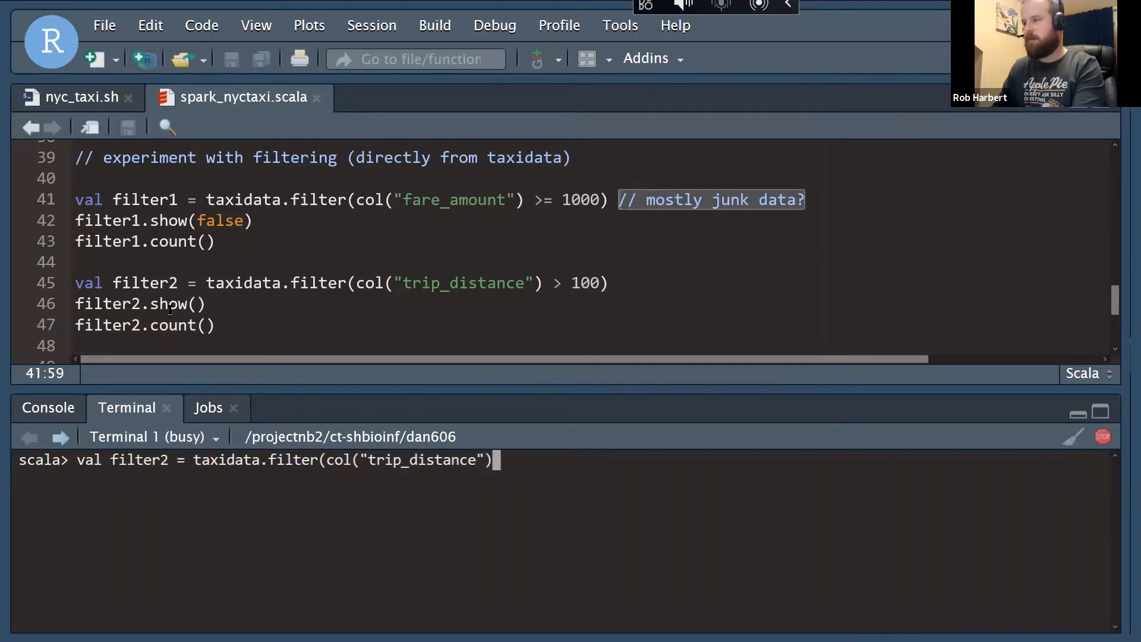
{"action": "type", "text": "> 100"}
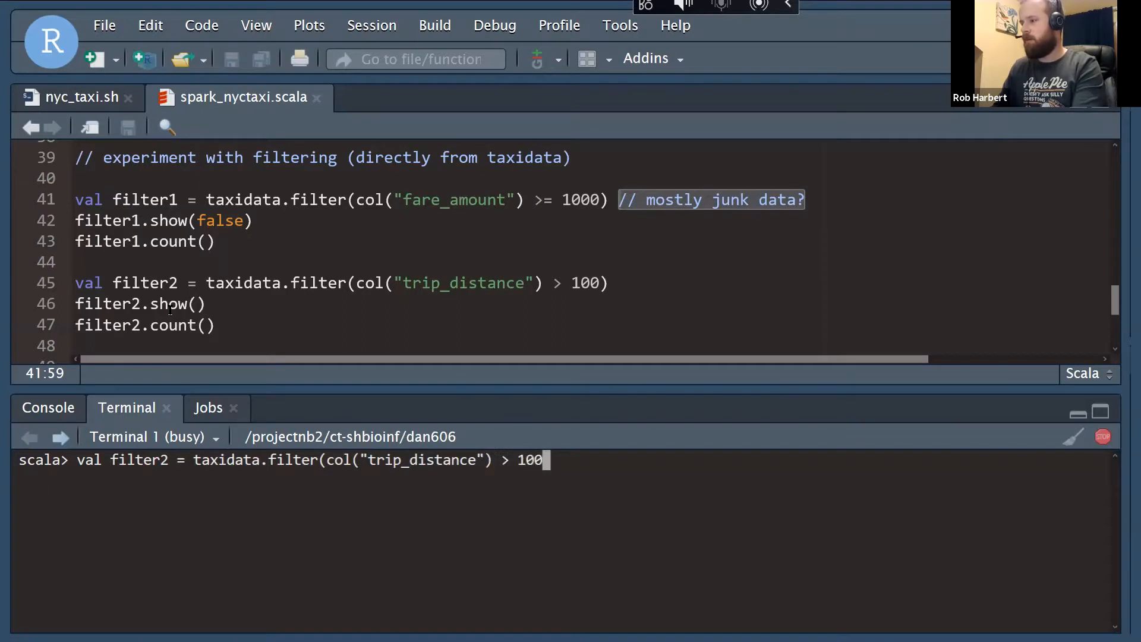
{"action": "type", "text": ")"}
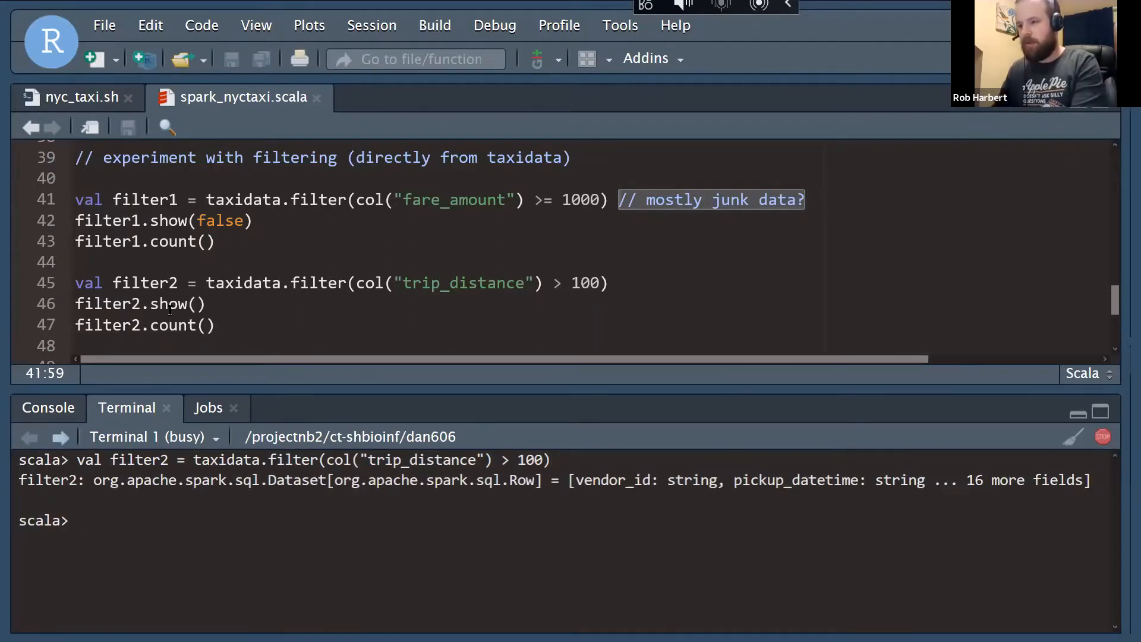
Run filter2.show() and open the Terminal 1 session dropdown while it runs
{"action": "type", "text": "filter2."}
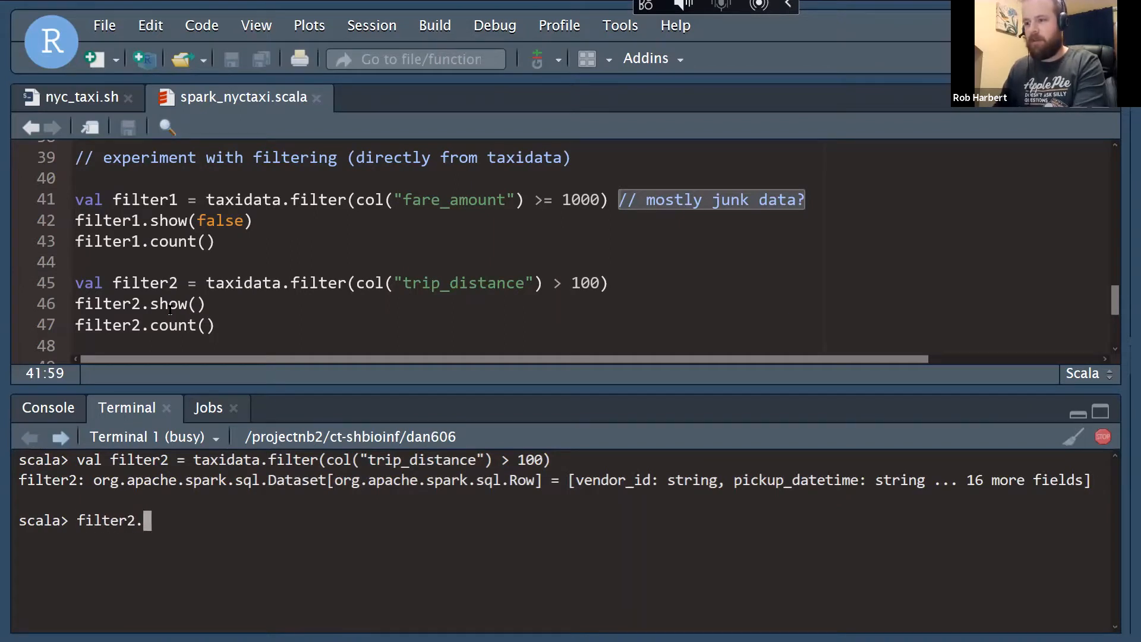
{"action": "type", "text": "show()"}
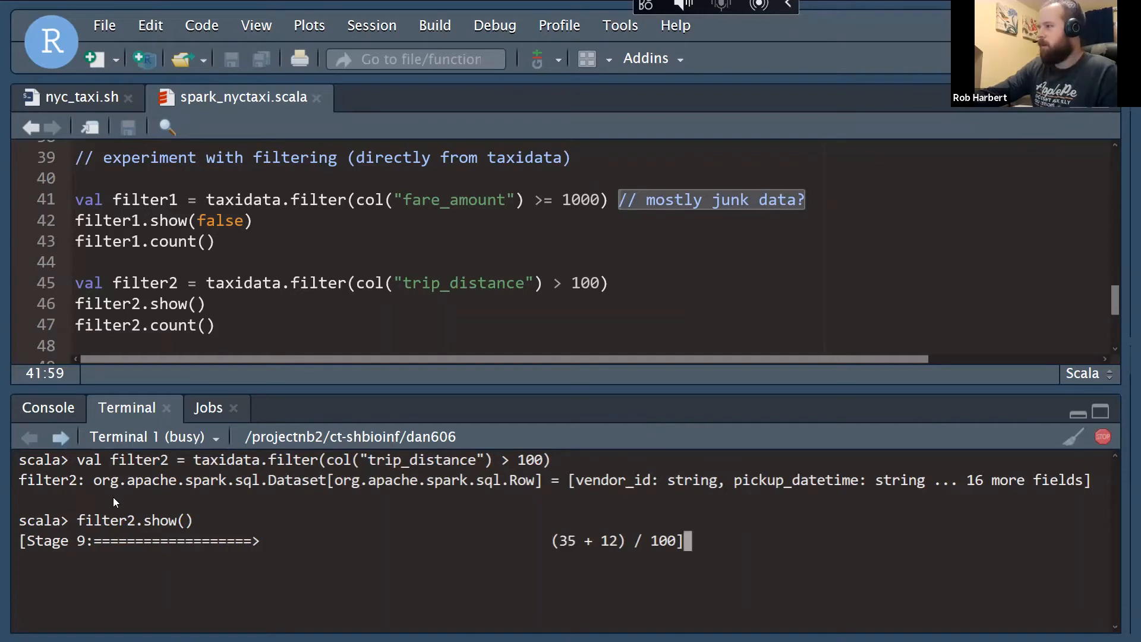
{"action": "mouse_move", "coordinate": [140, 505]}
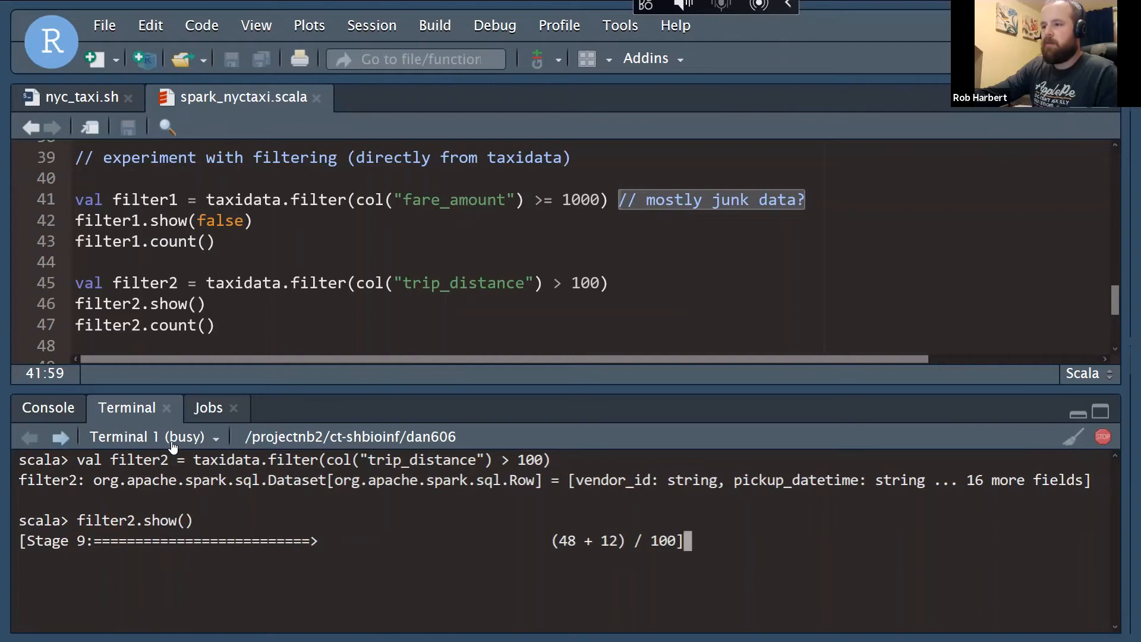
{"action": "left_click", "coordinate": [214, 437]}
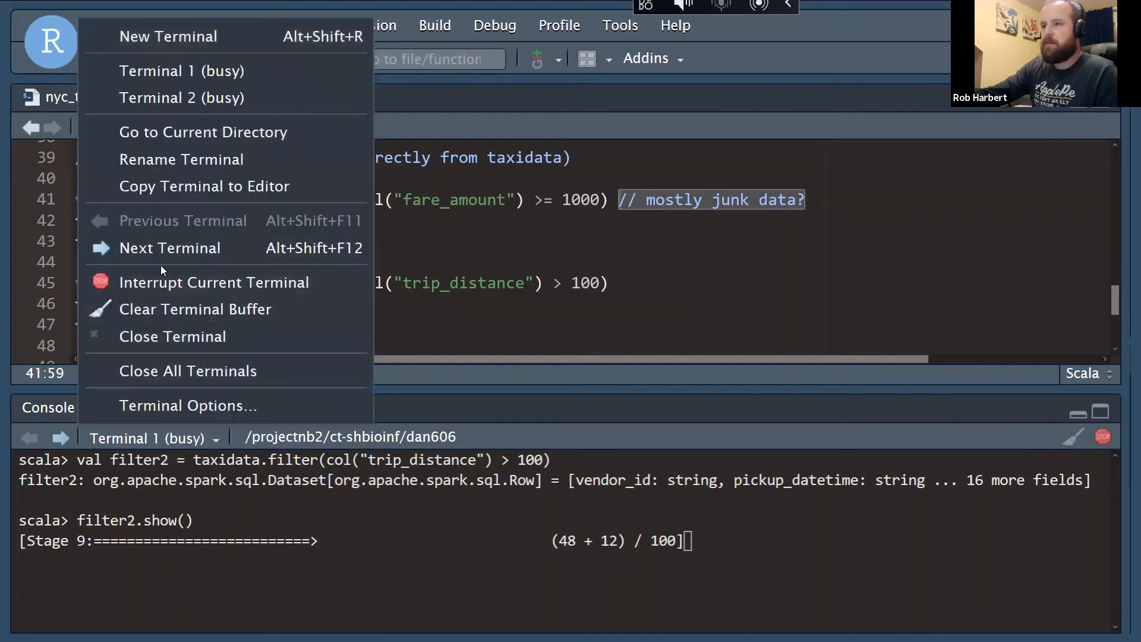